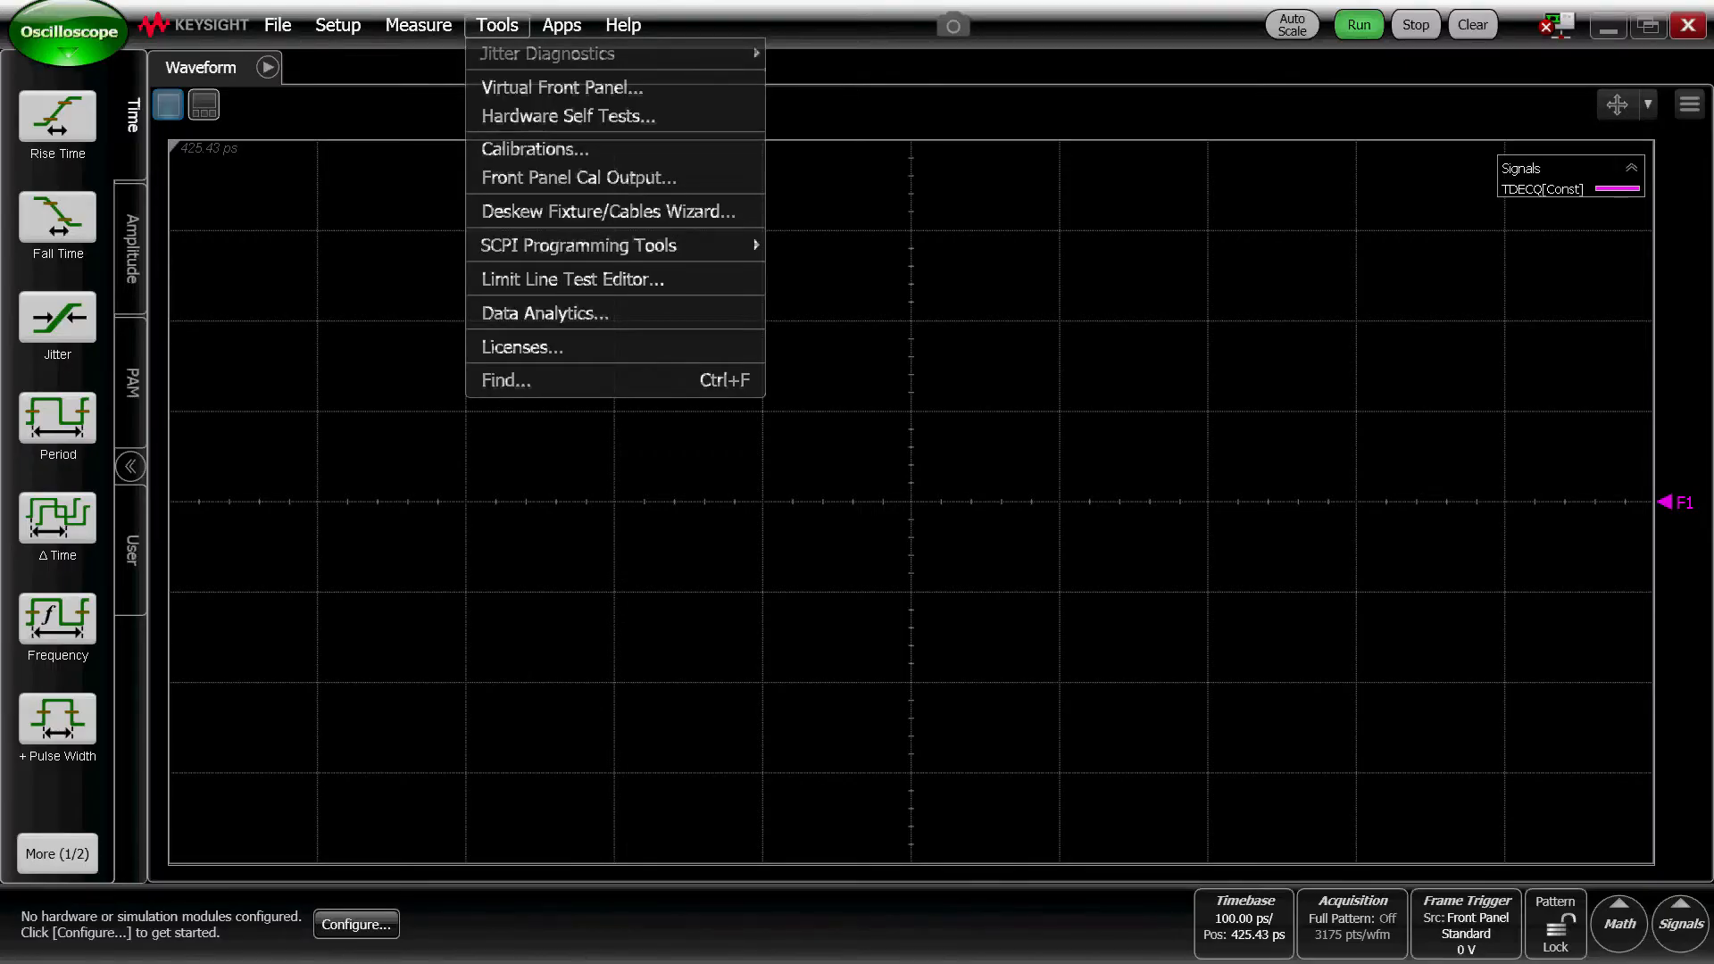
mouse_move(577, 245)
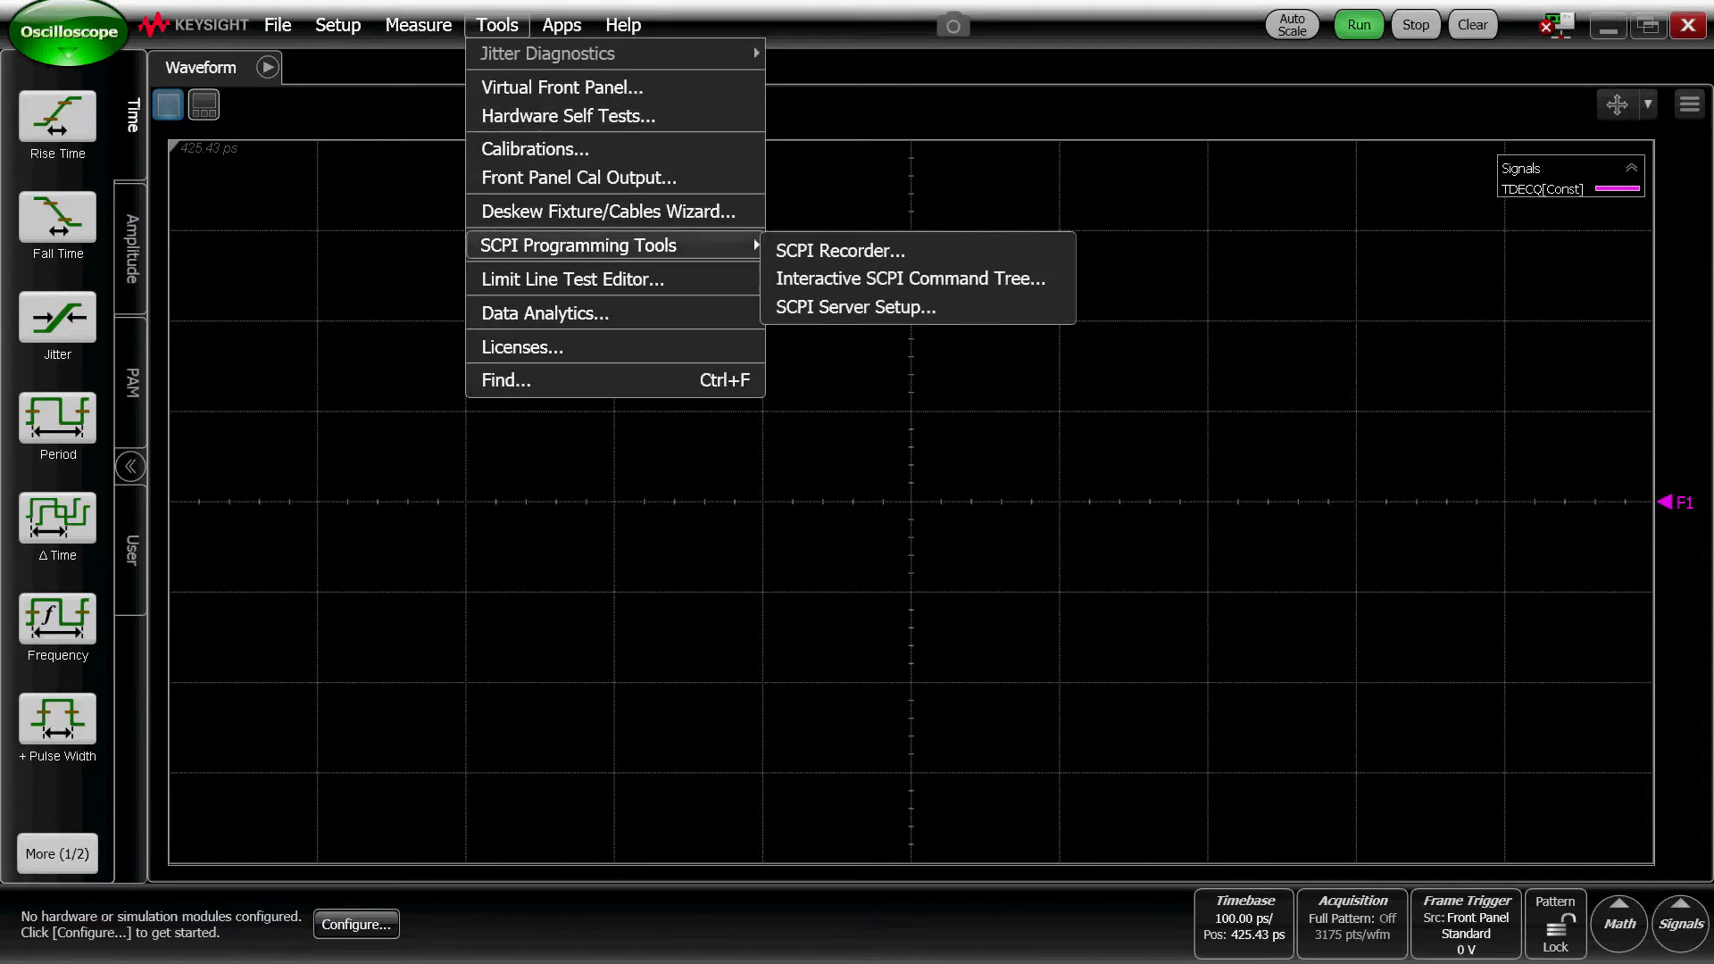
Begin capturing instrument actions with the SCPI Recorder's REC function.
left_click(837, 250)
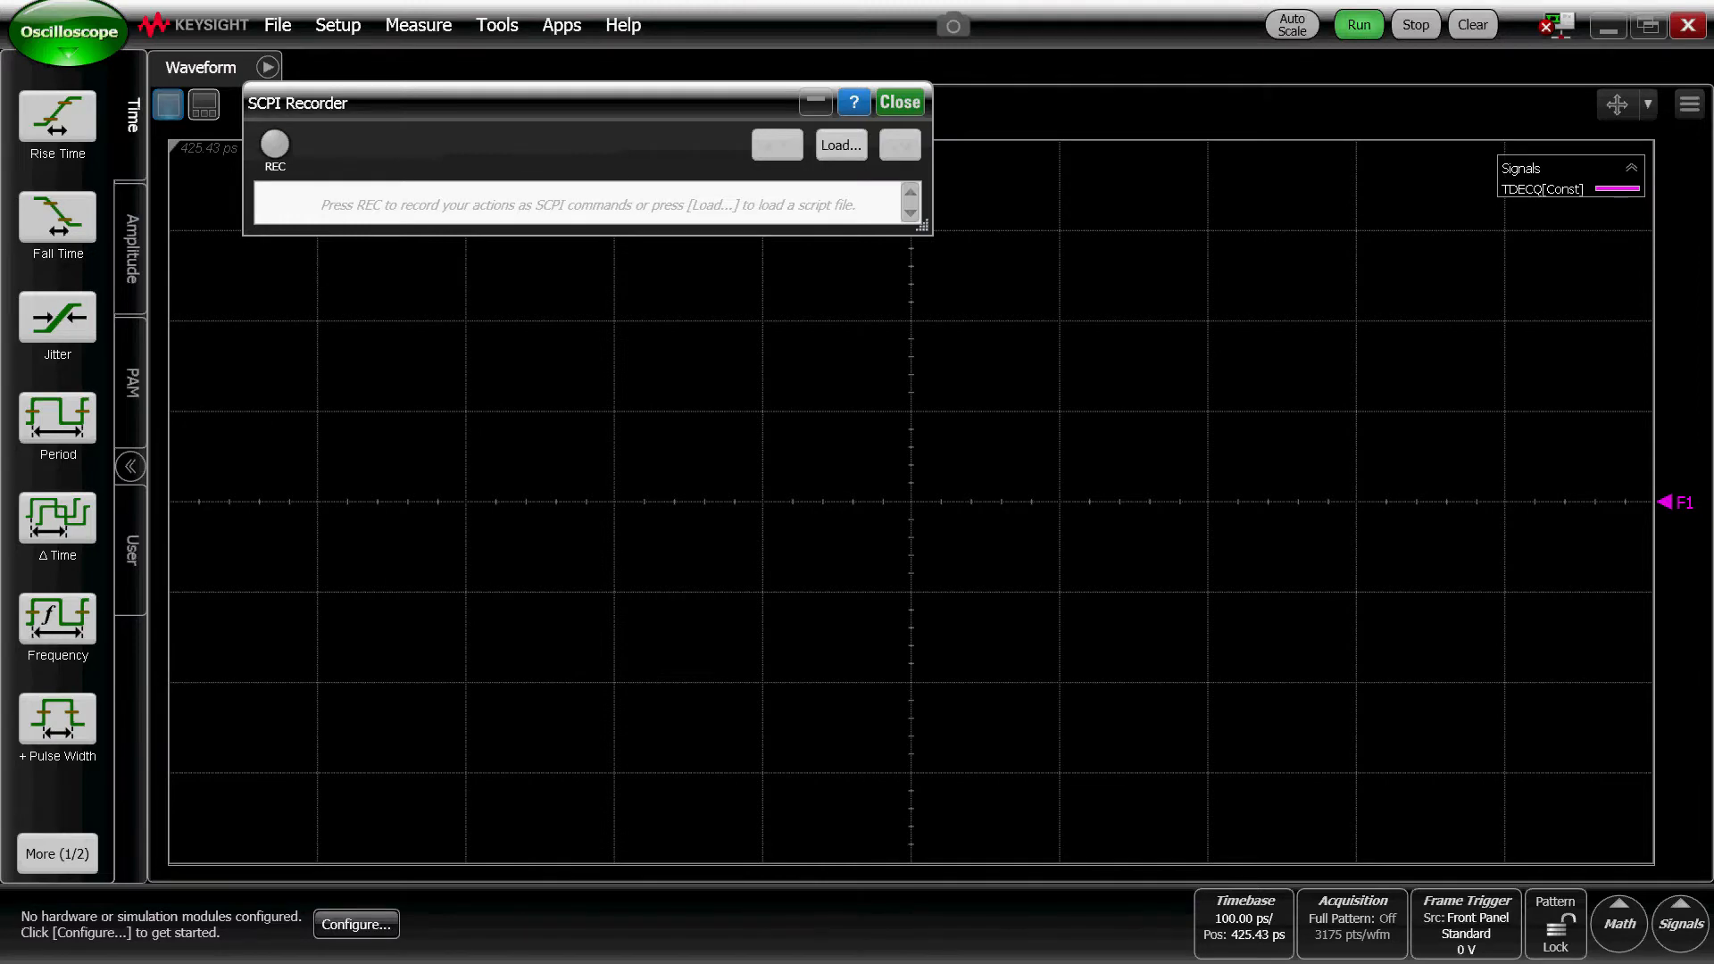
left_click(896, 102)
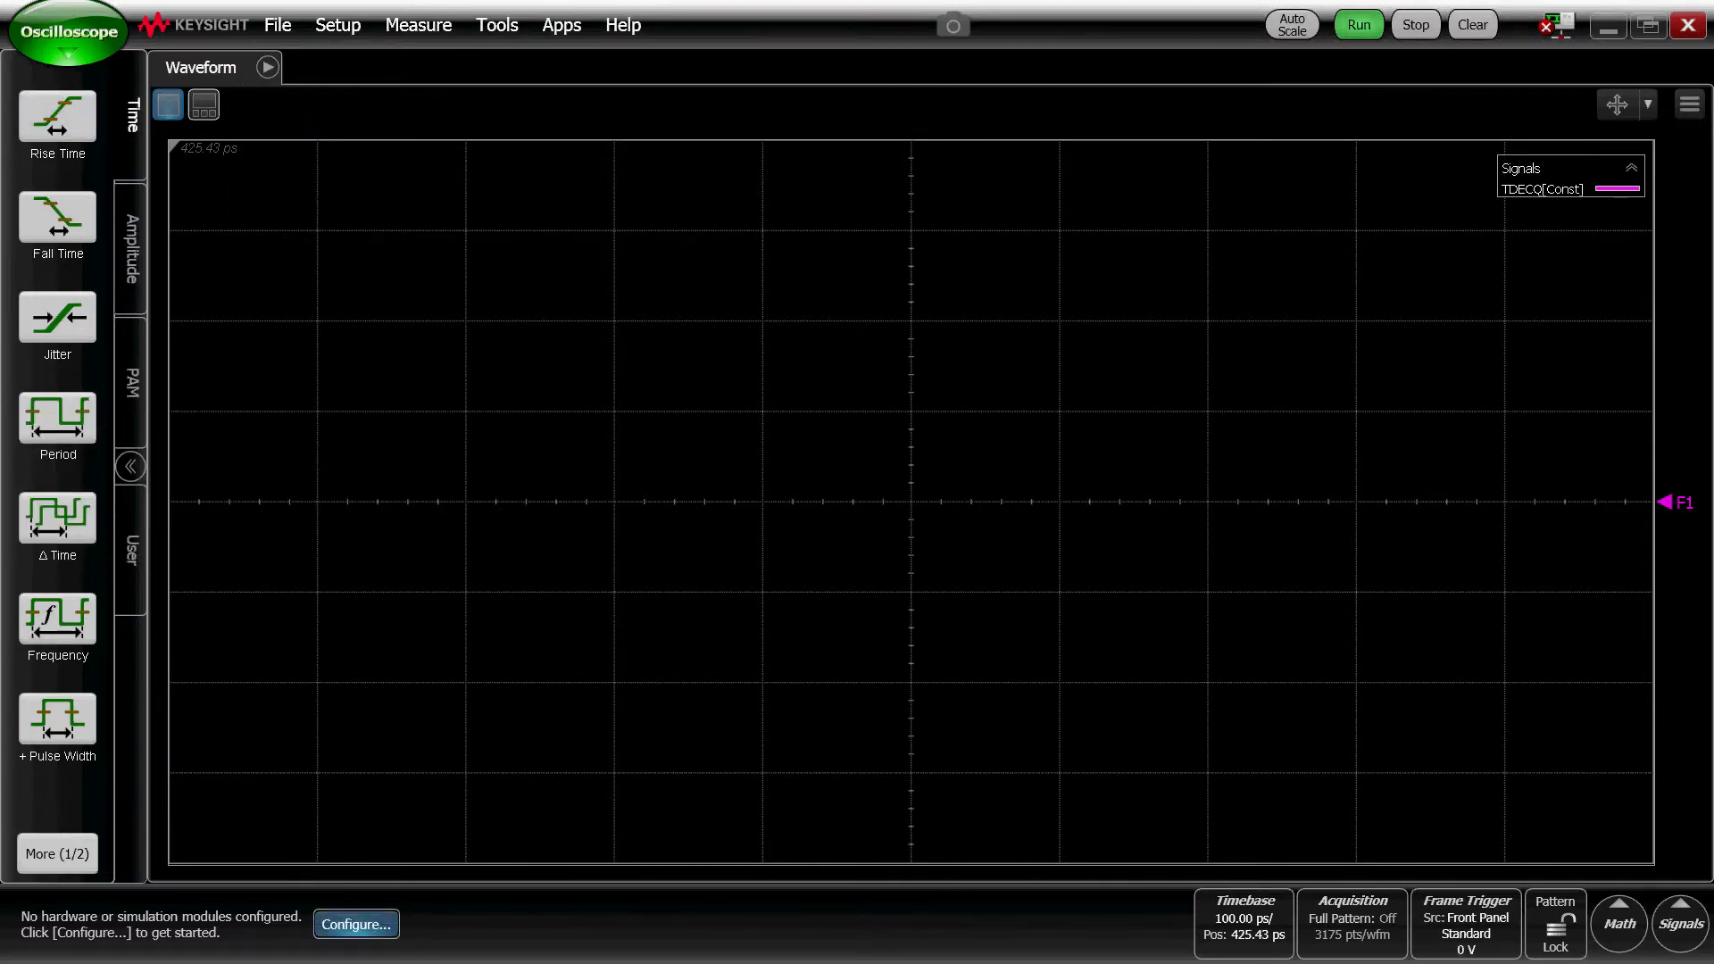
Place a Dual Electrical (Simulation) module into slot 5 from the Simulation palette.
left_click(355, 923)
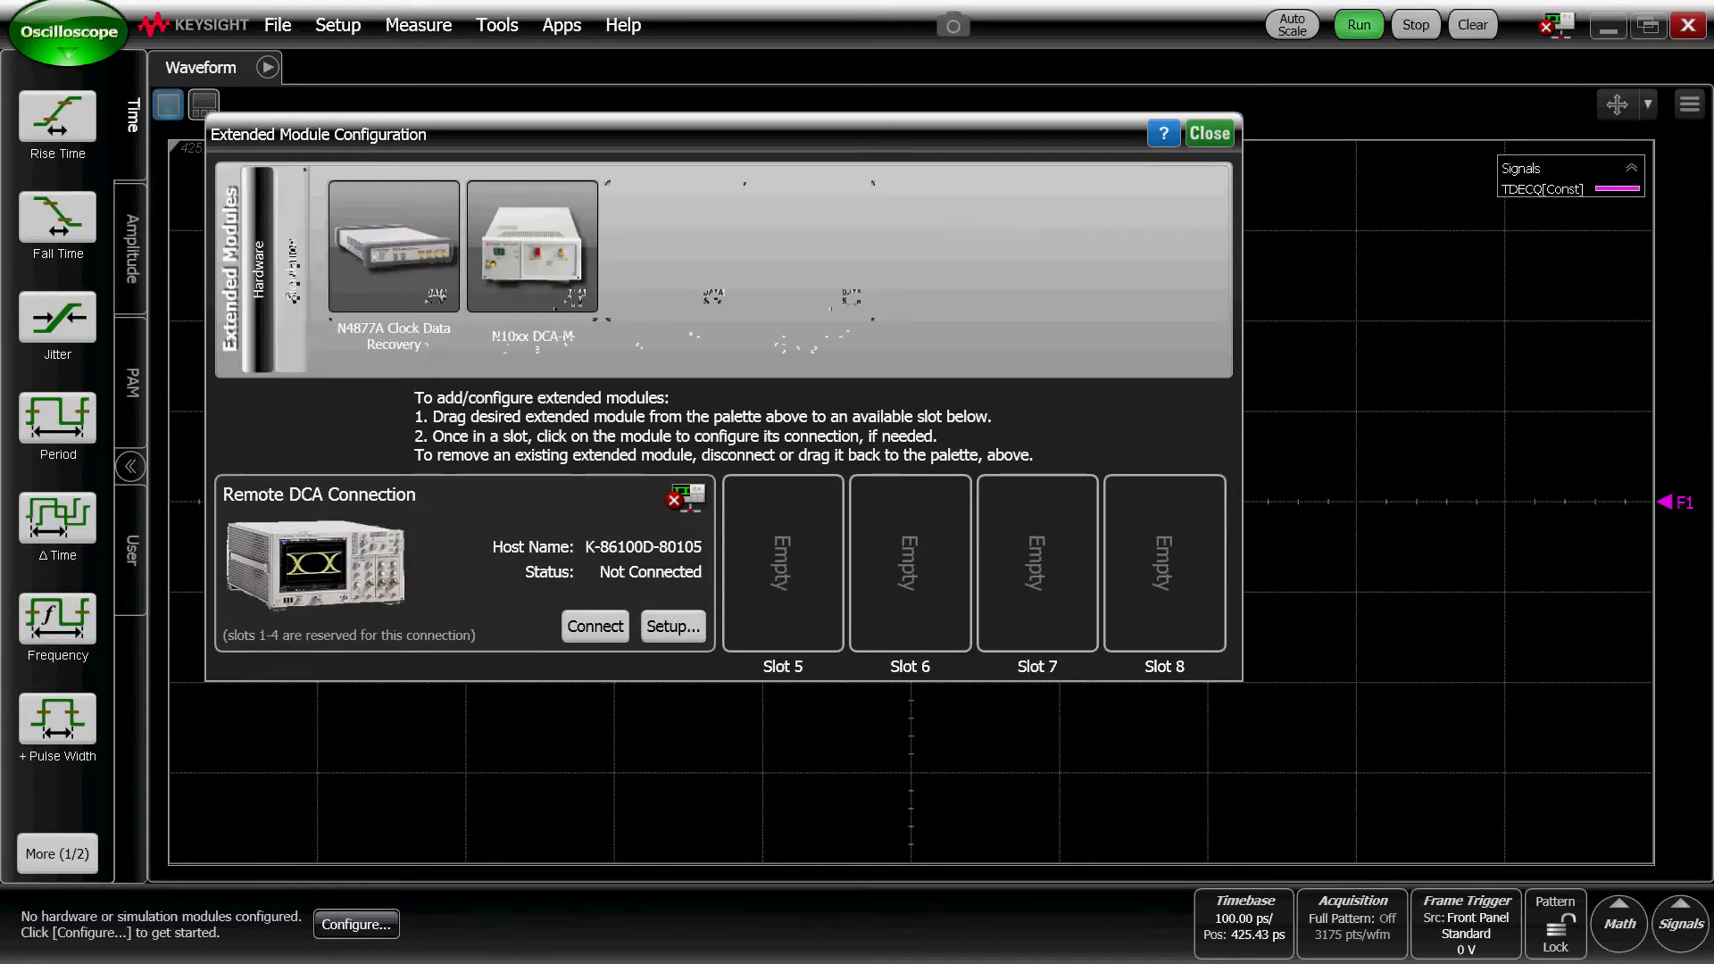
left_click(290, 262)
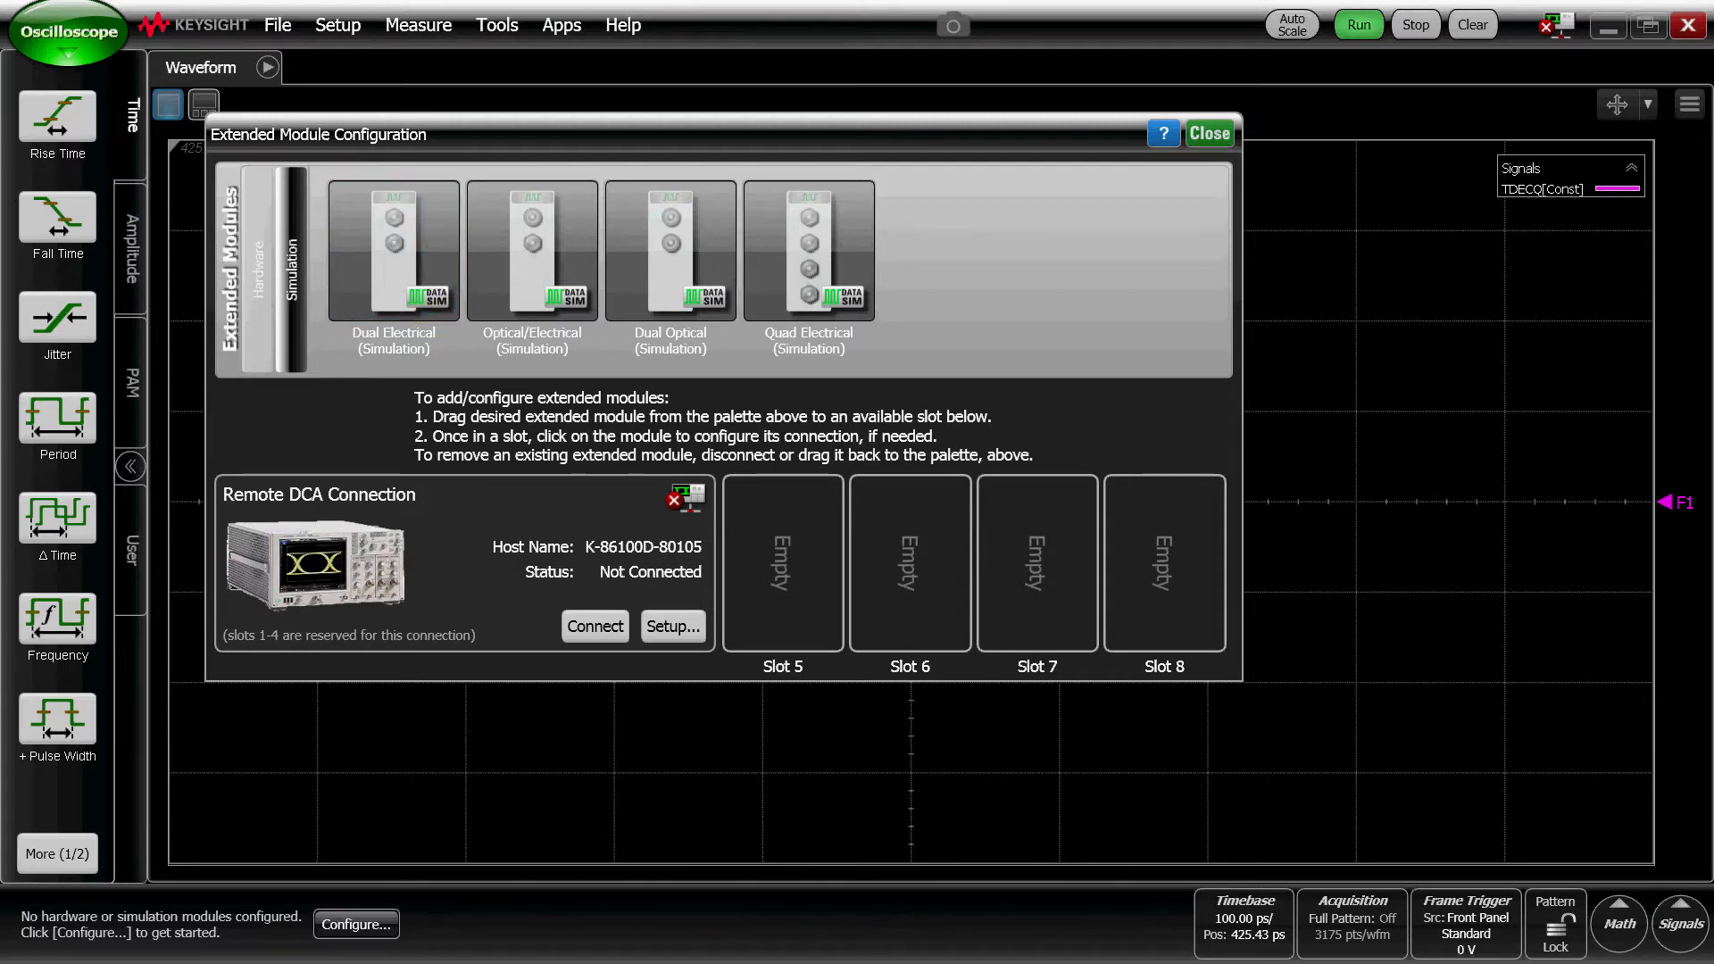
left_click(393, 251)
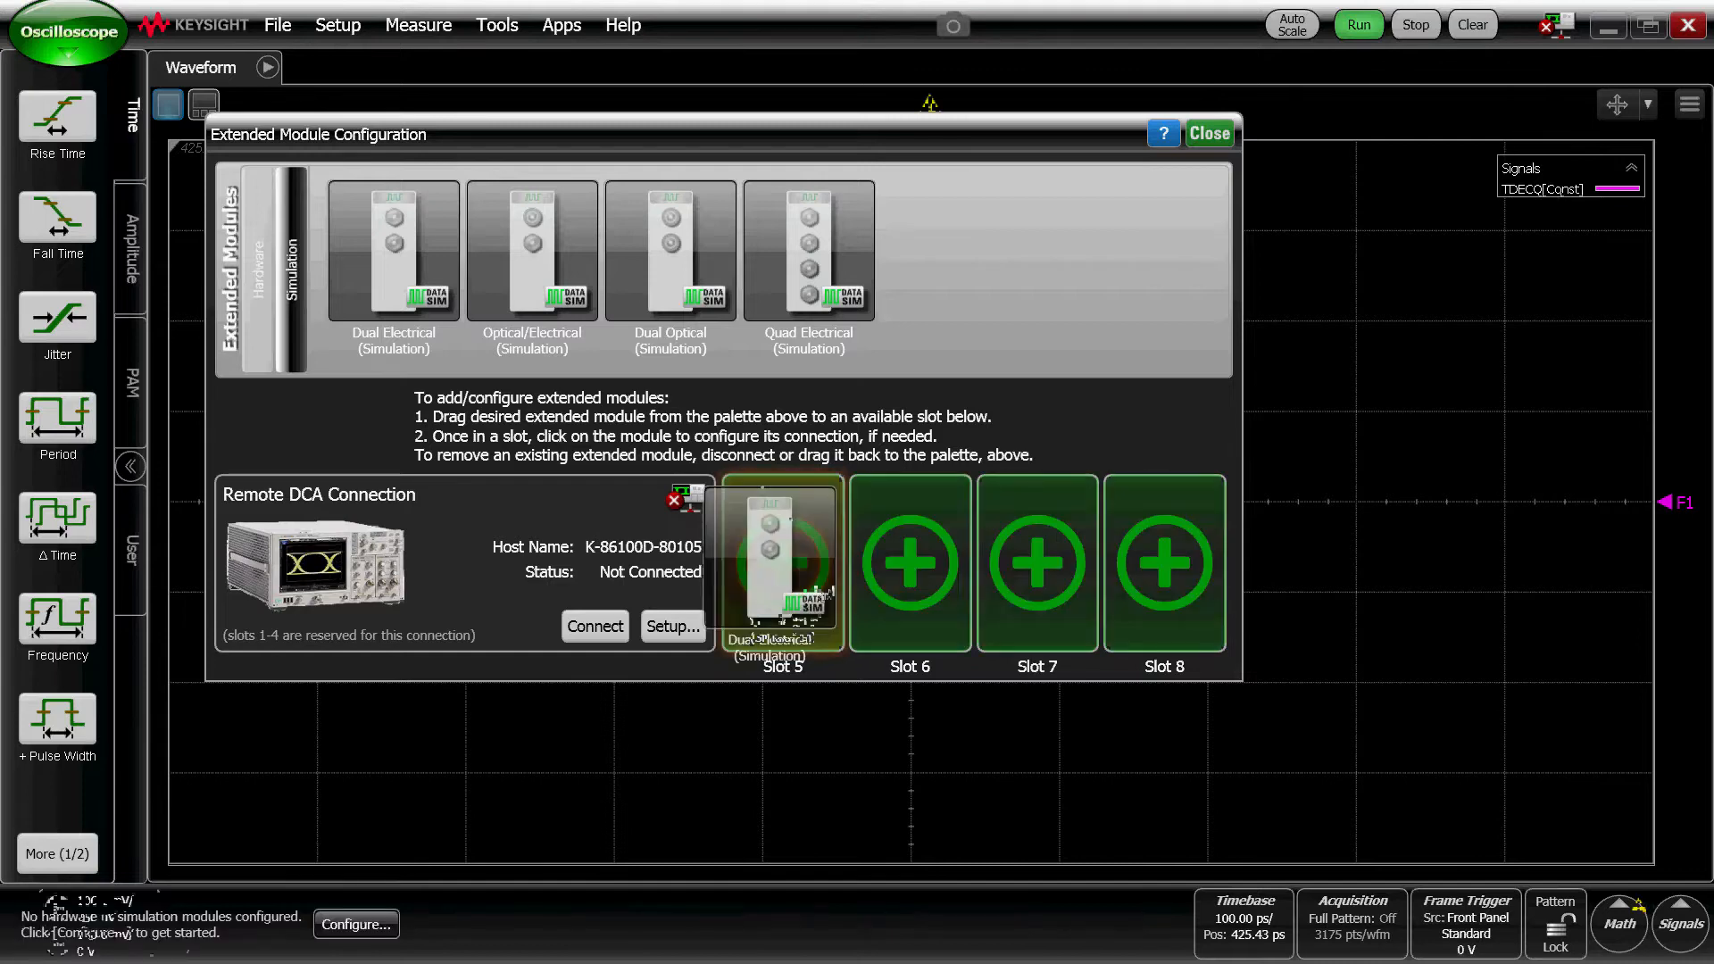
left_click(1206, 134)
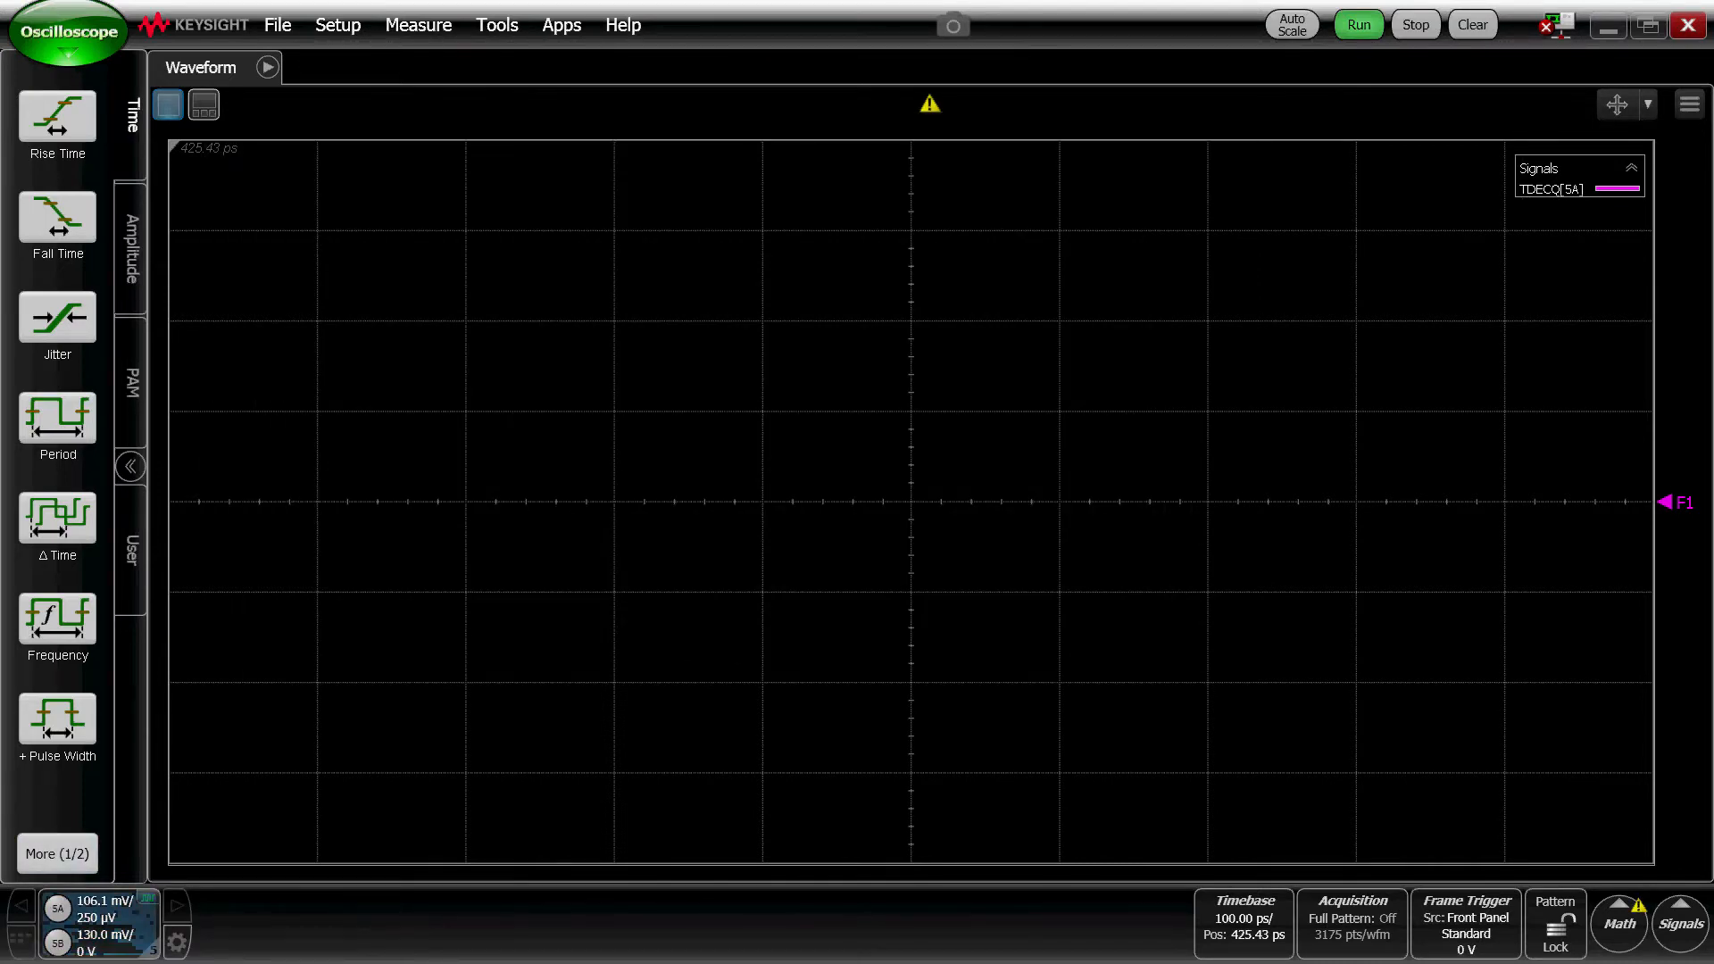
Configure channel 5A's DATA SIM source with the PRBS-13 (8191 symbols) pattern.
left_click(58, 907)
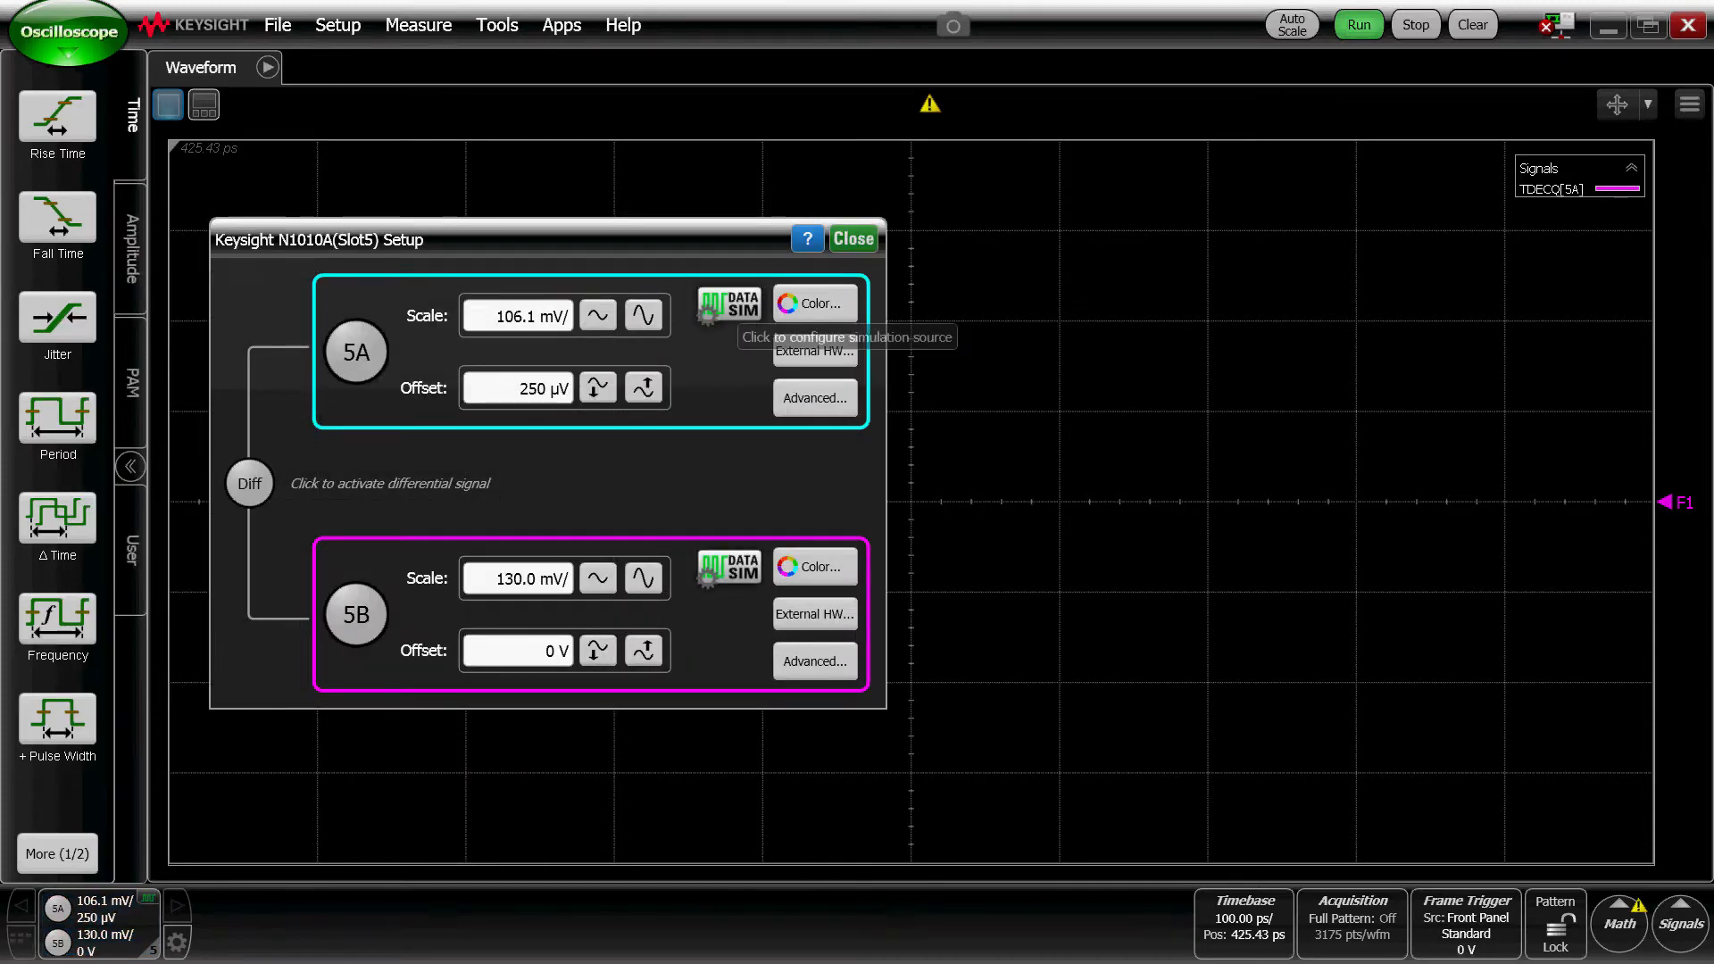
left_click(726, 303)
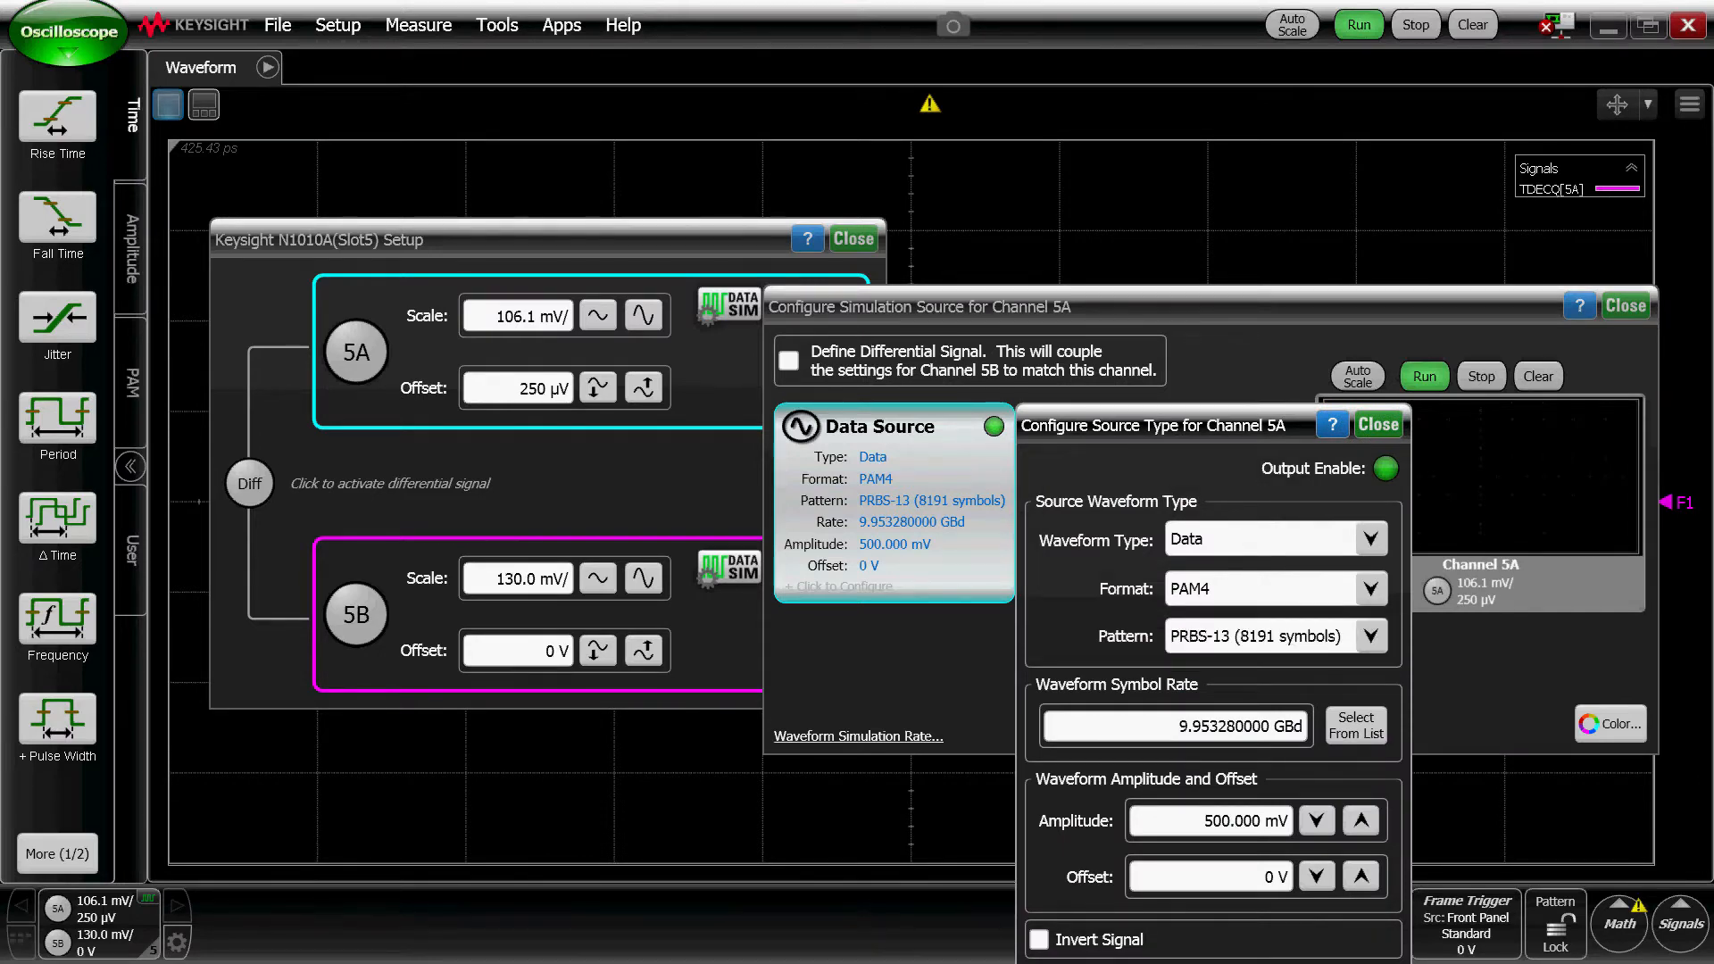
left_click(1370, 636)
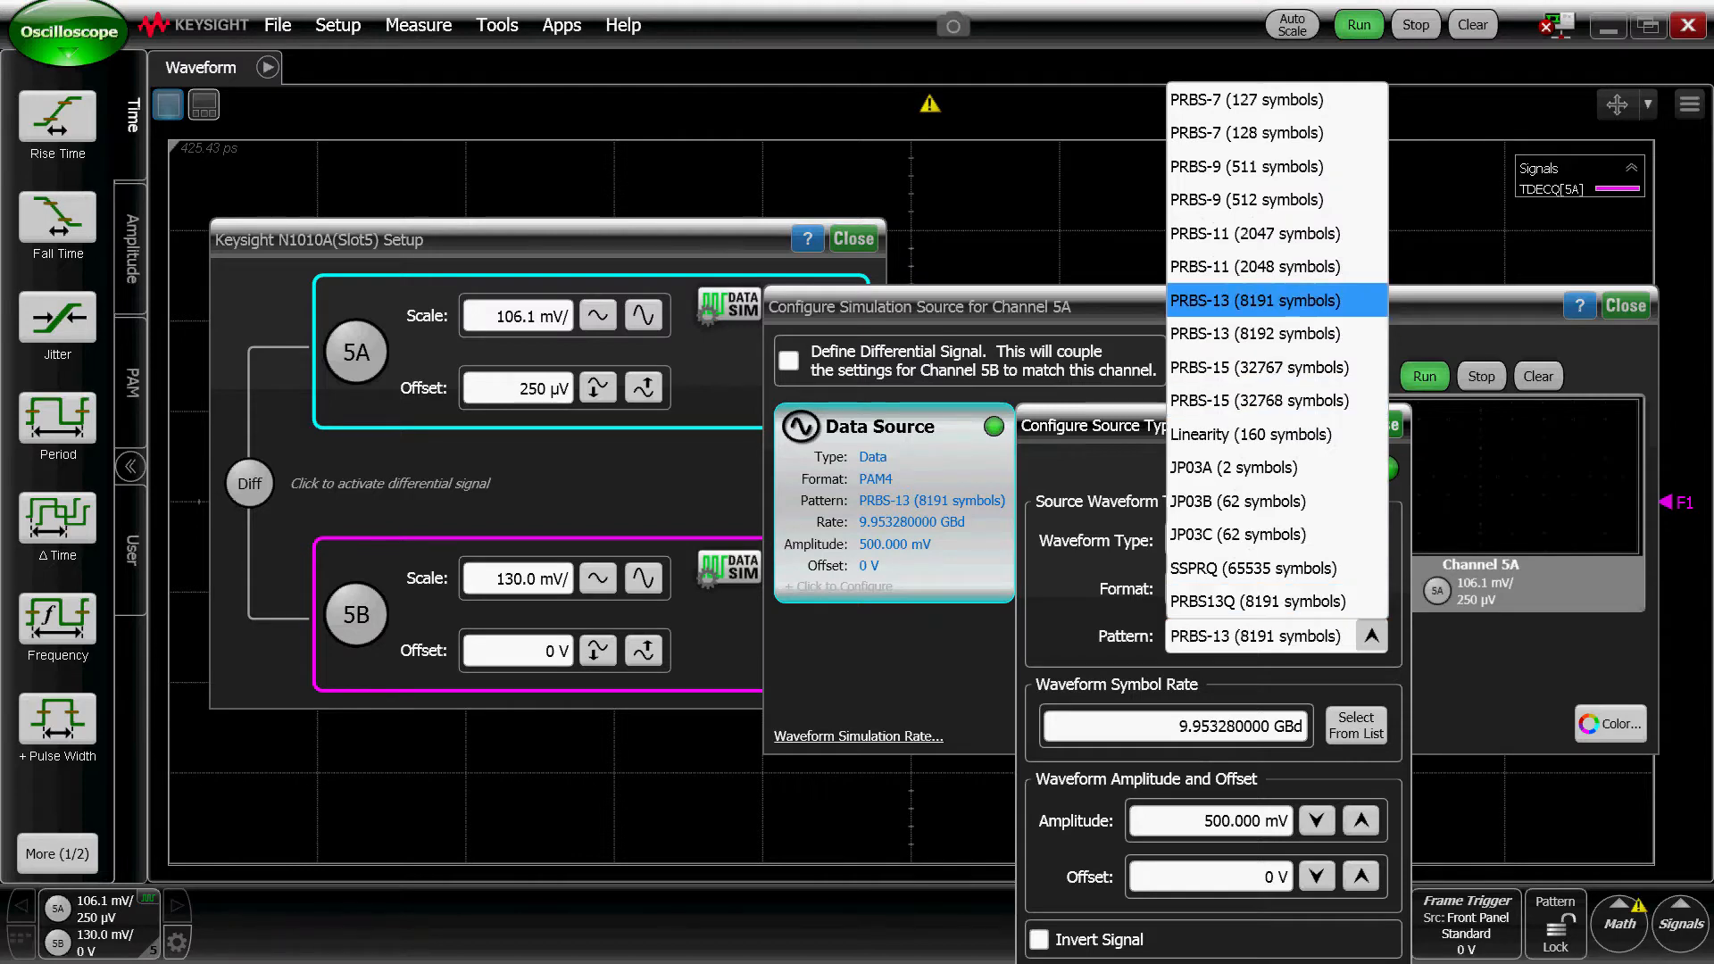
left_click(1253, 300)
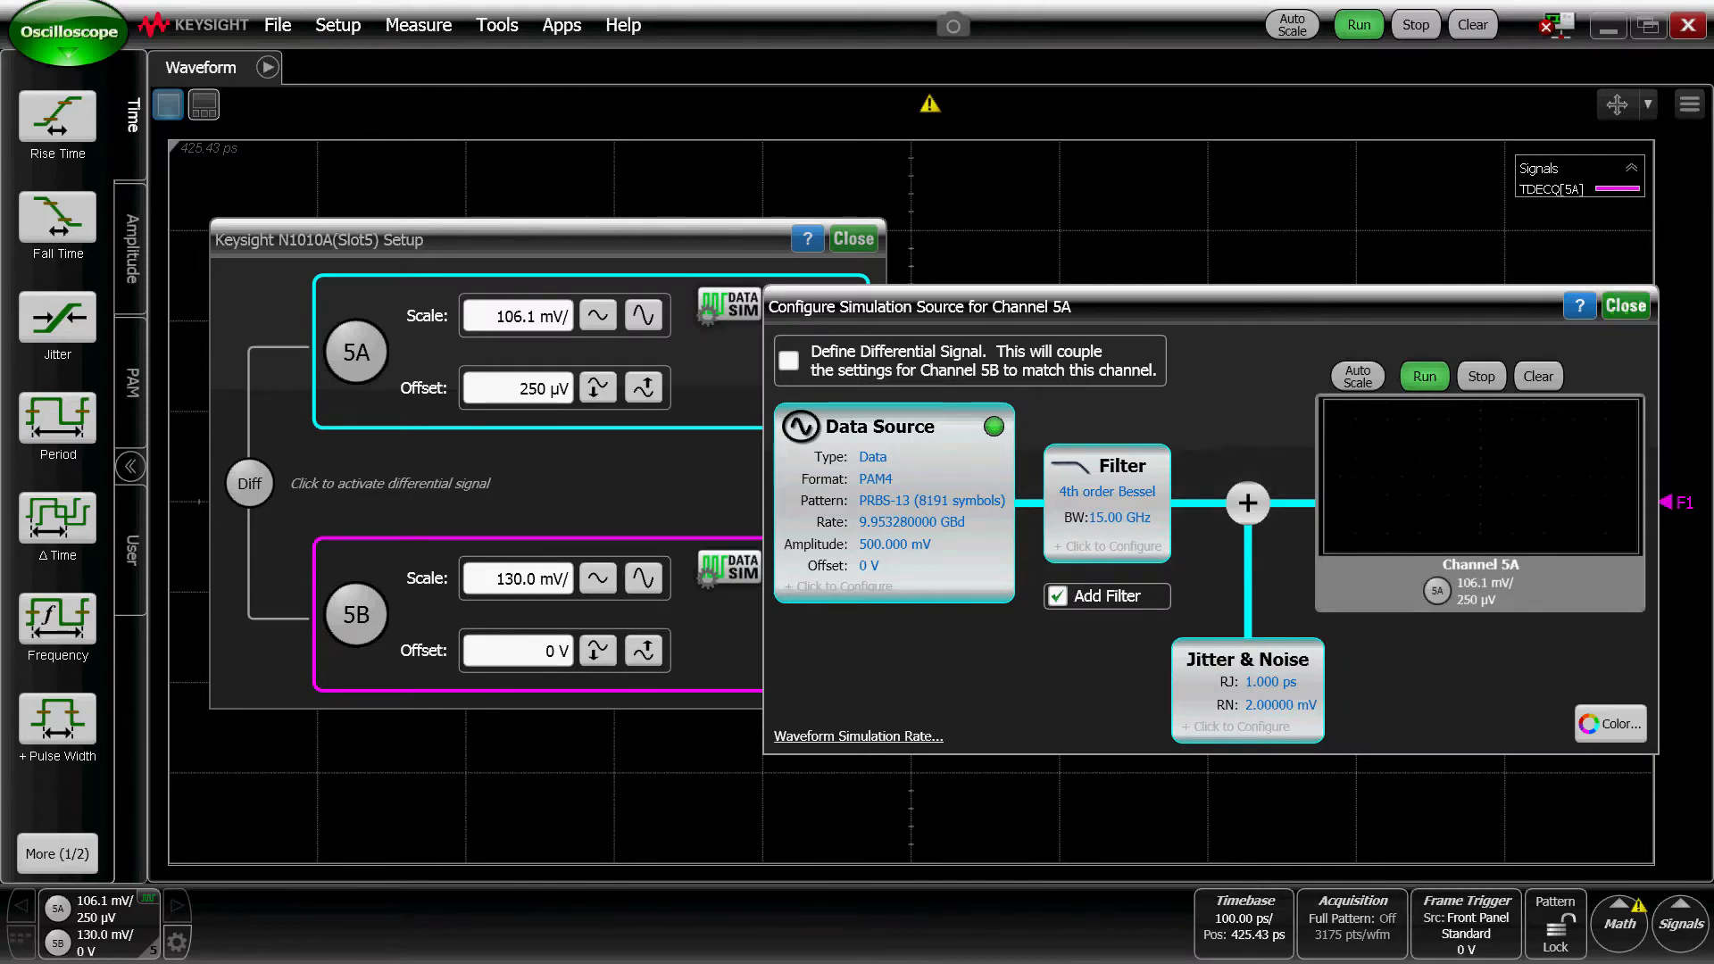
left_click(1625, 306)
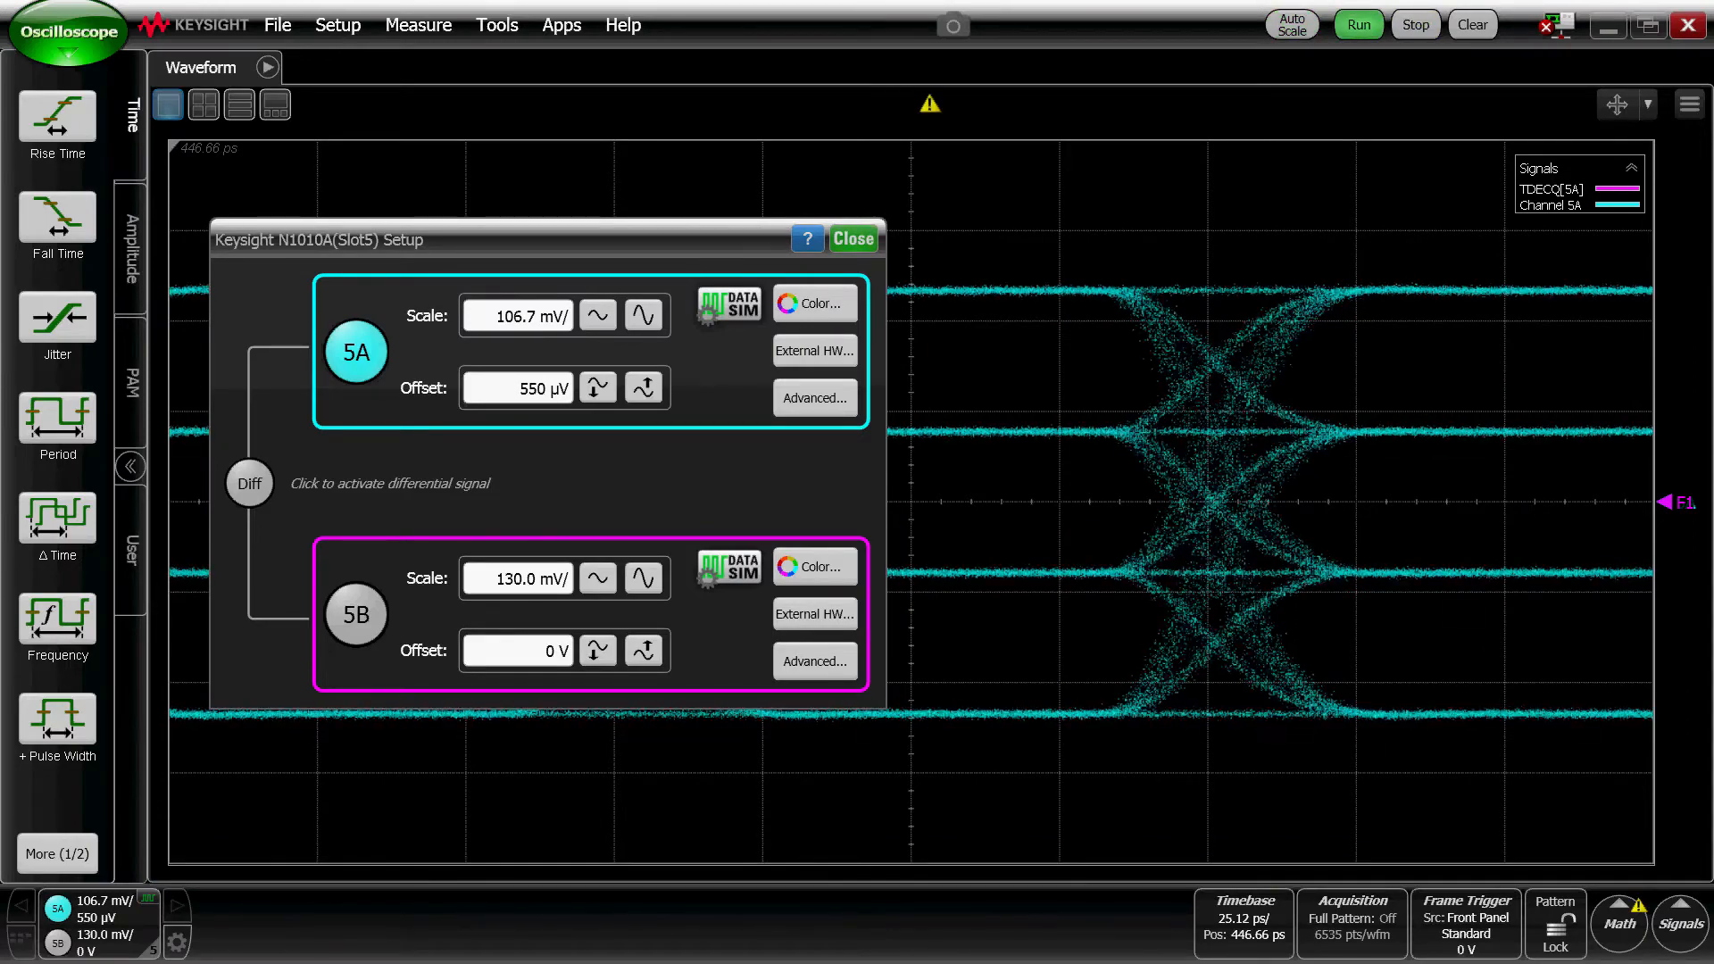
Leave the N1010A setup and switch to Eye/Mask mode for the overlaid PAM4 eyes.
left_click(853, 238)
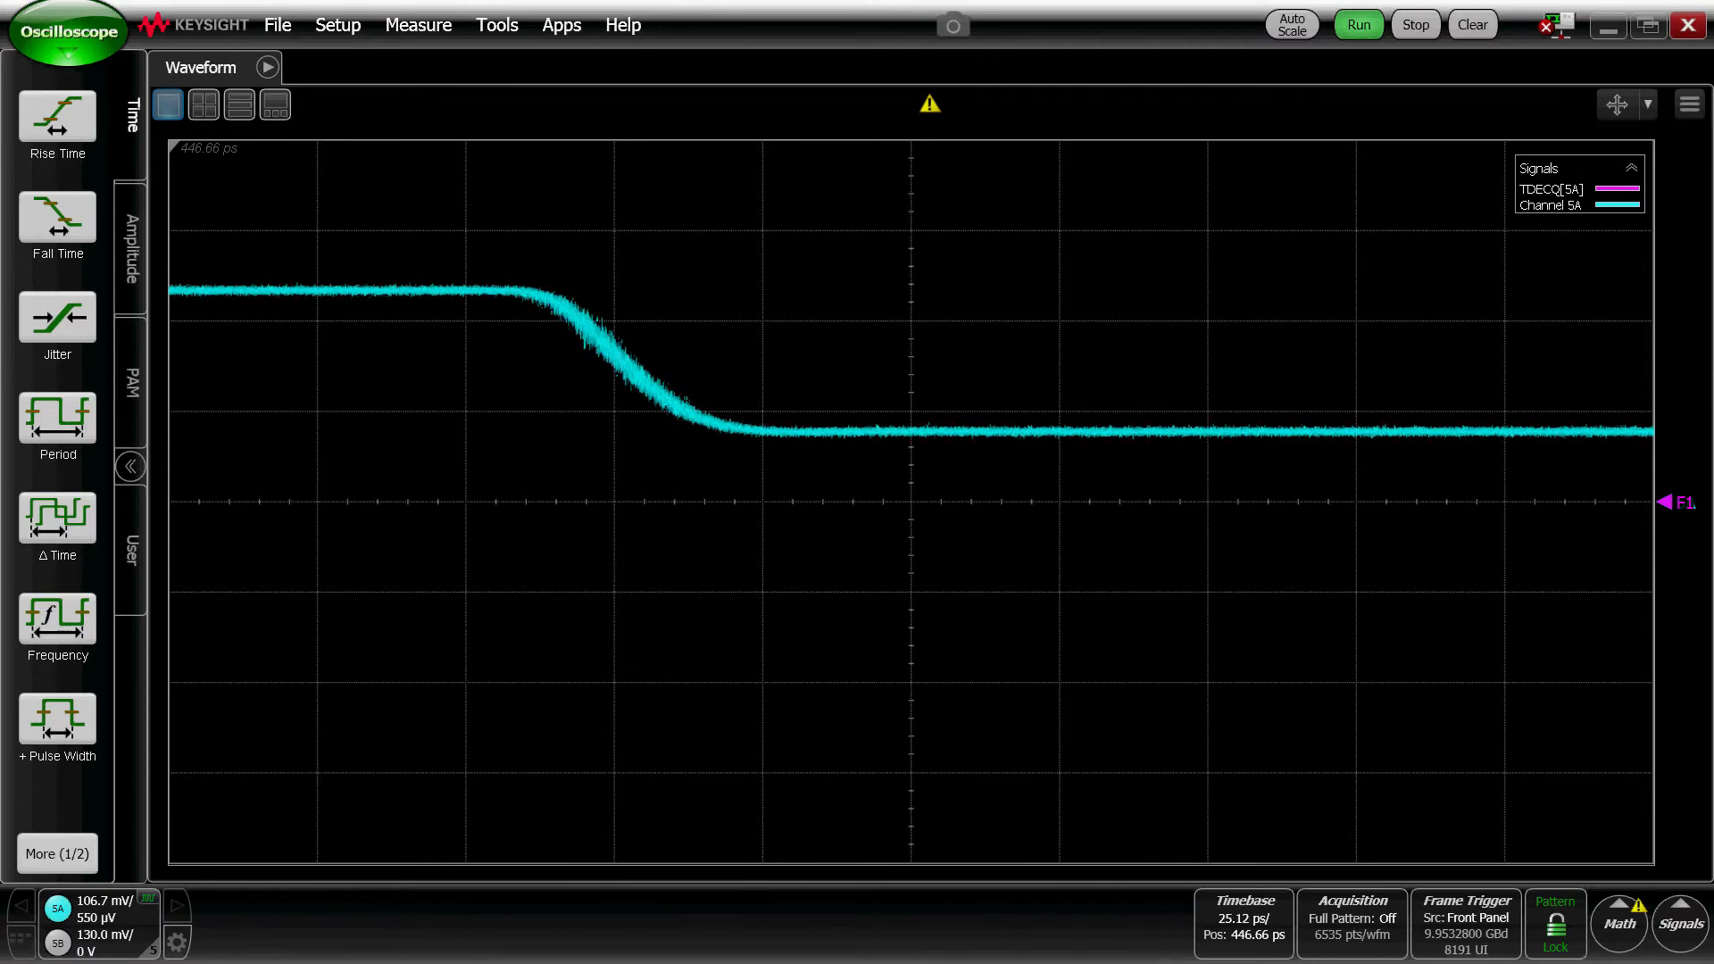
left_click(66, 30)
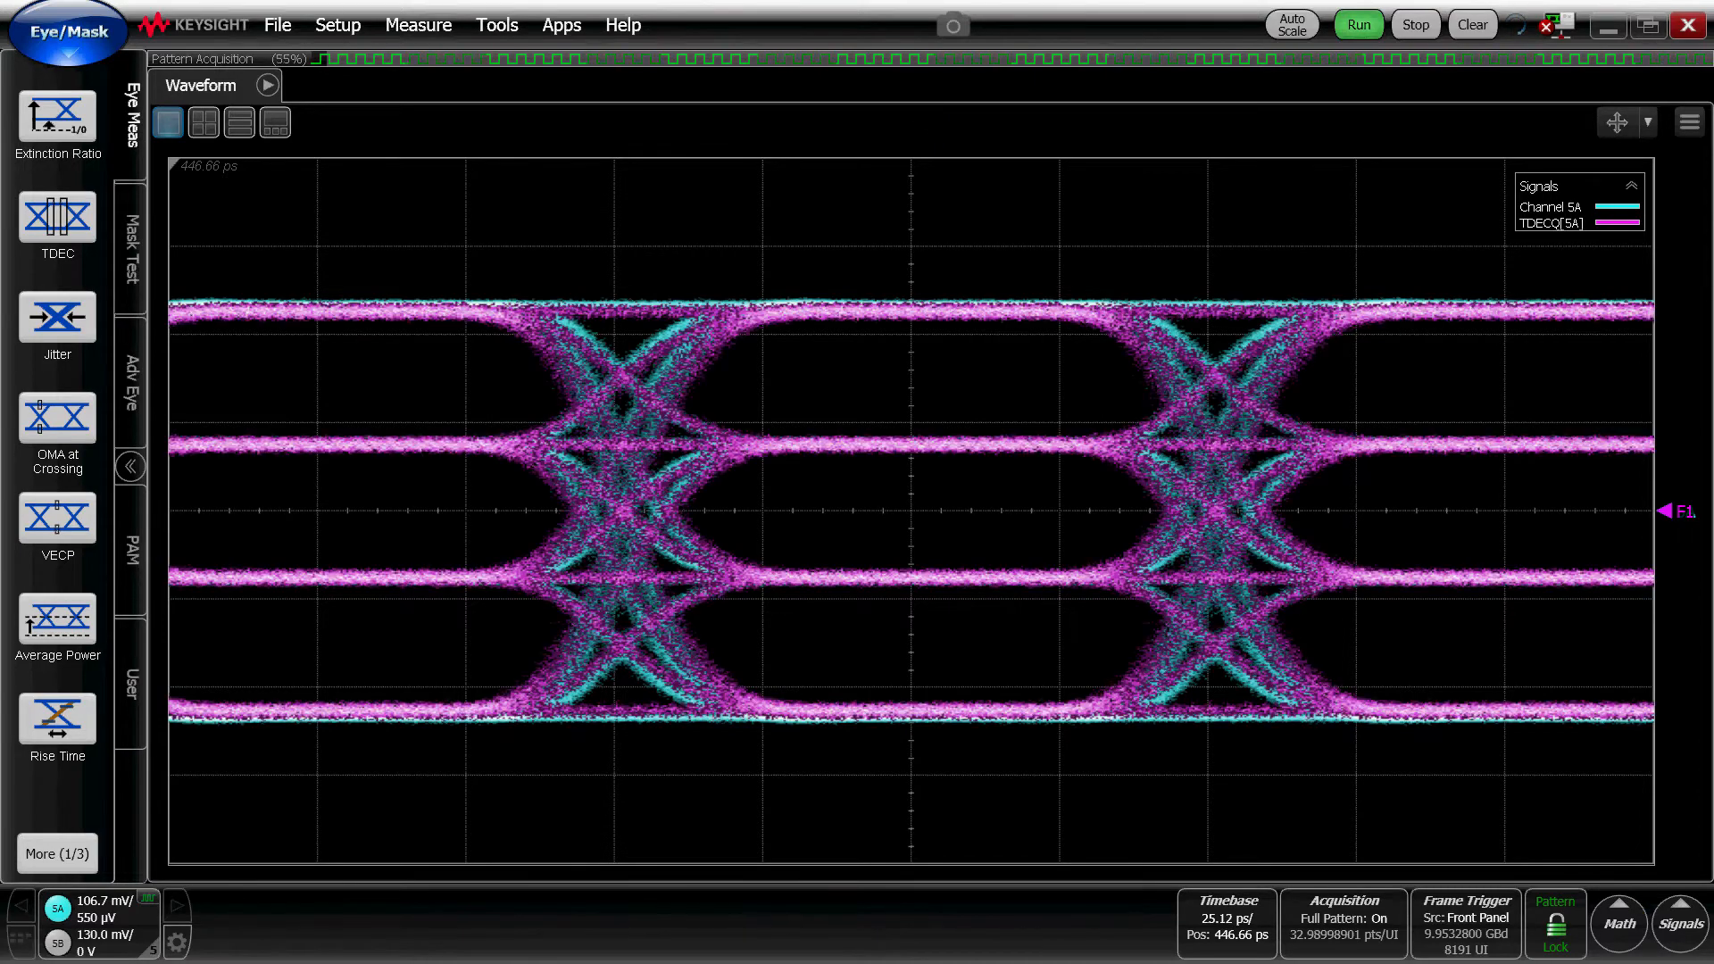
Inspect the 5A → TDECQ Equalizer → F1 math layout and return to the eye display.
left_click(1619, 922)
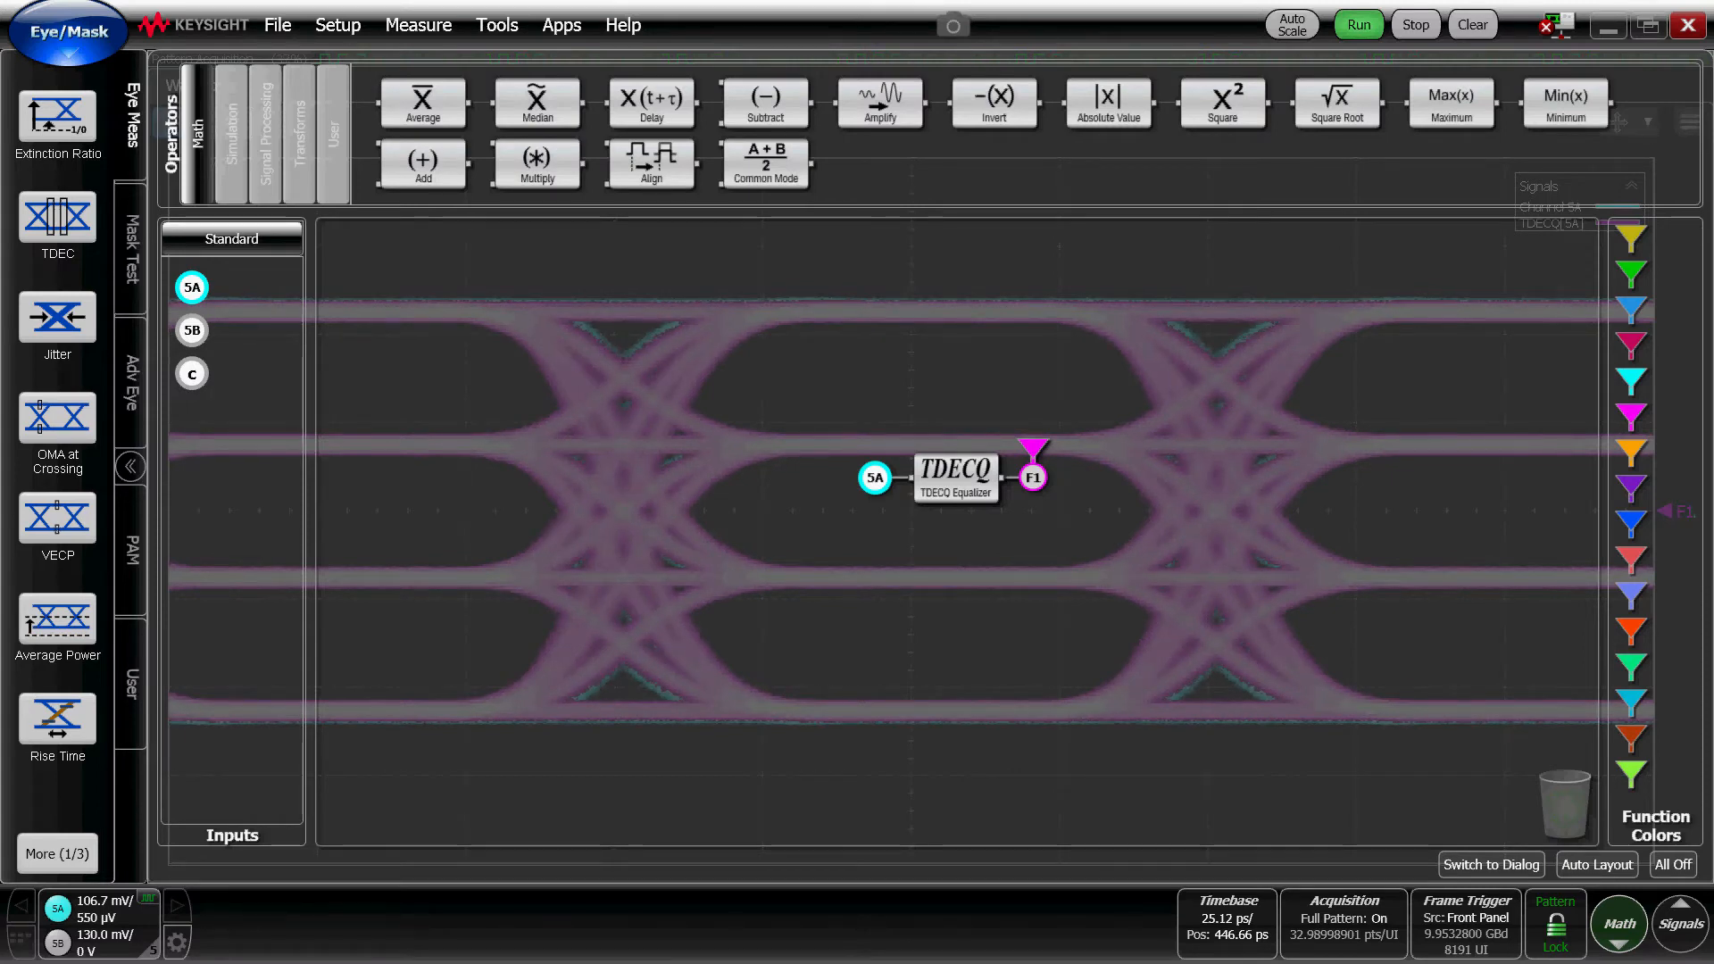
left_click(265, 130)
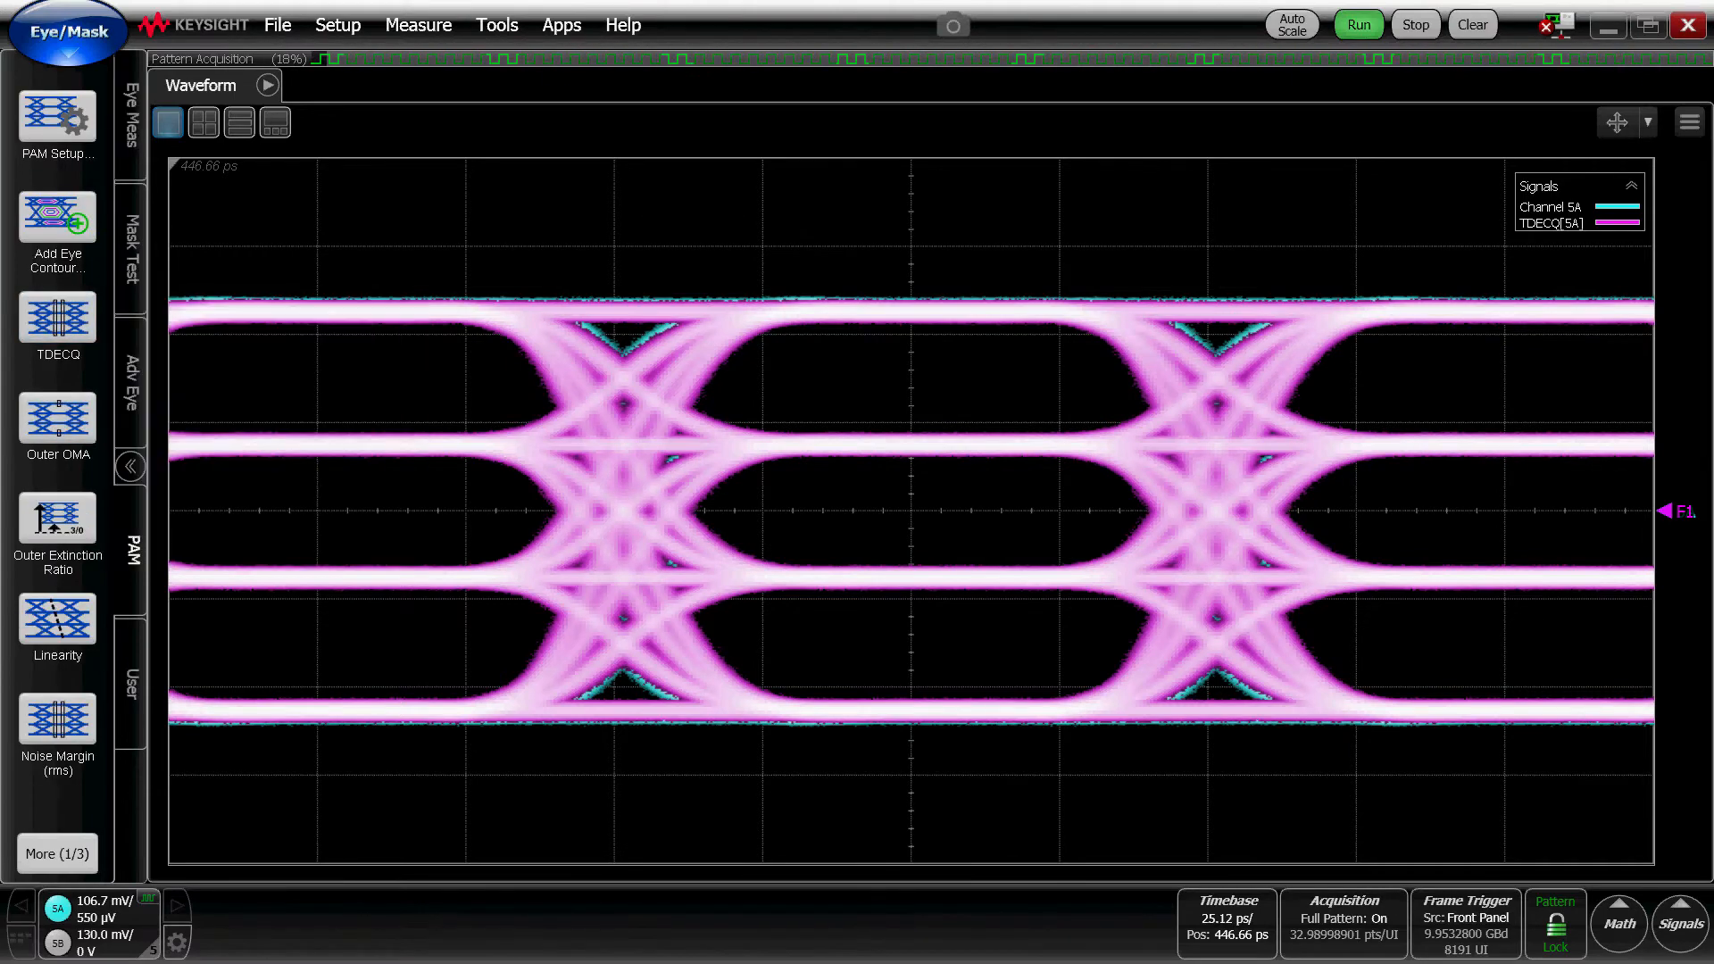
Add a TDECQ measurement sourced from the equalized TDECQ[5A] signal.
left_click(57, 316)
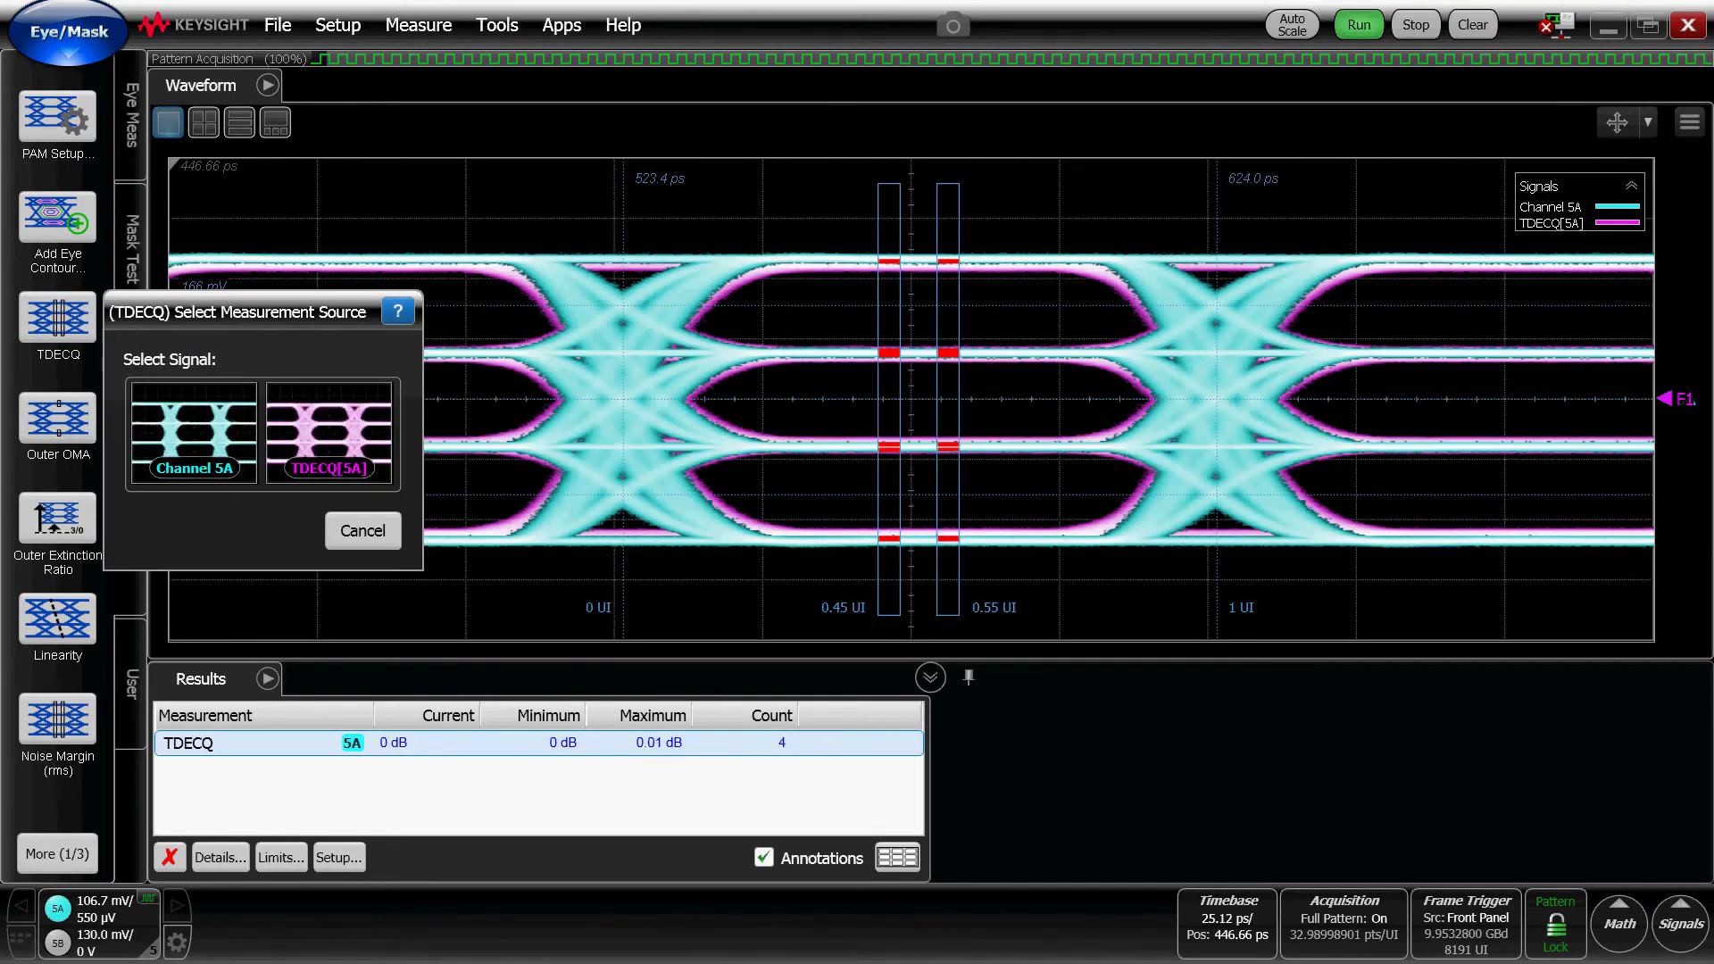
left_click(328, 435)
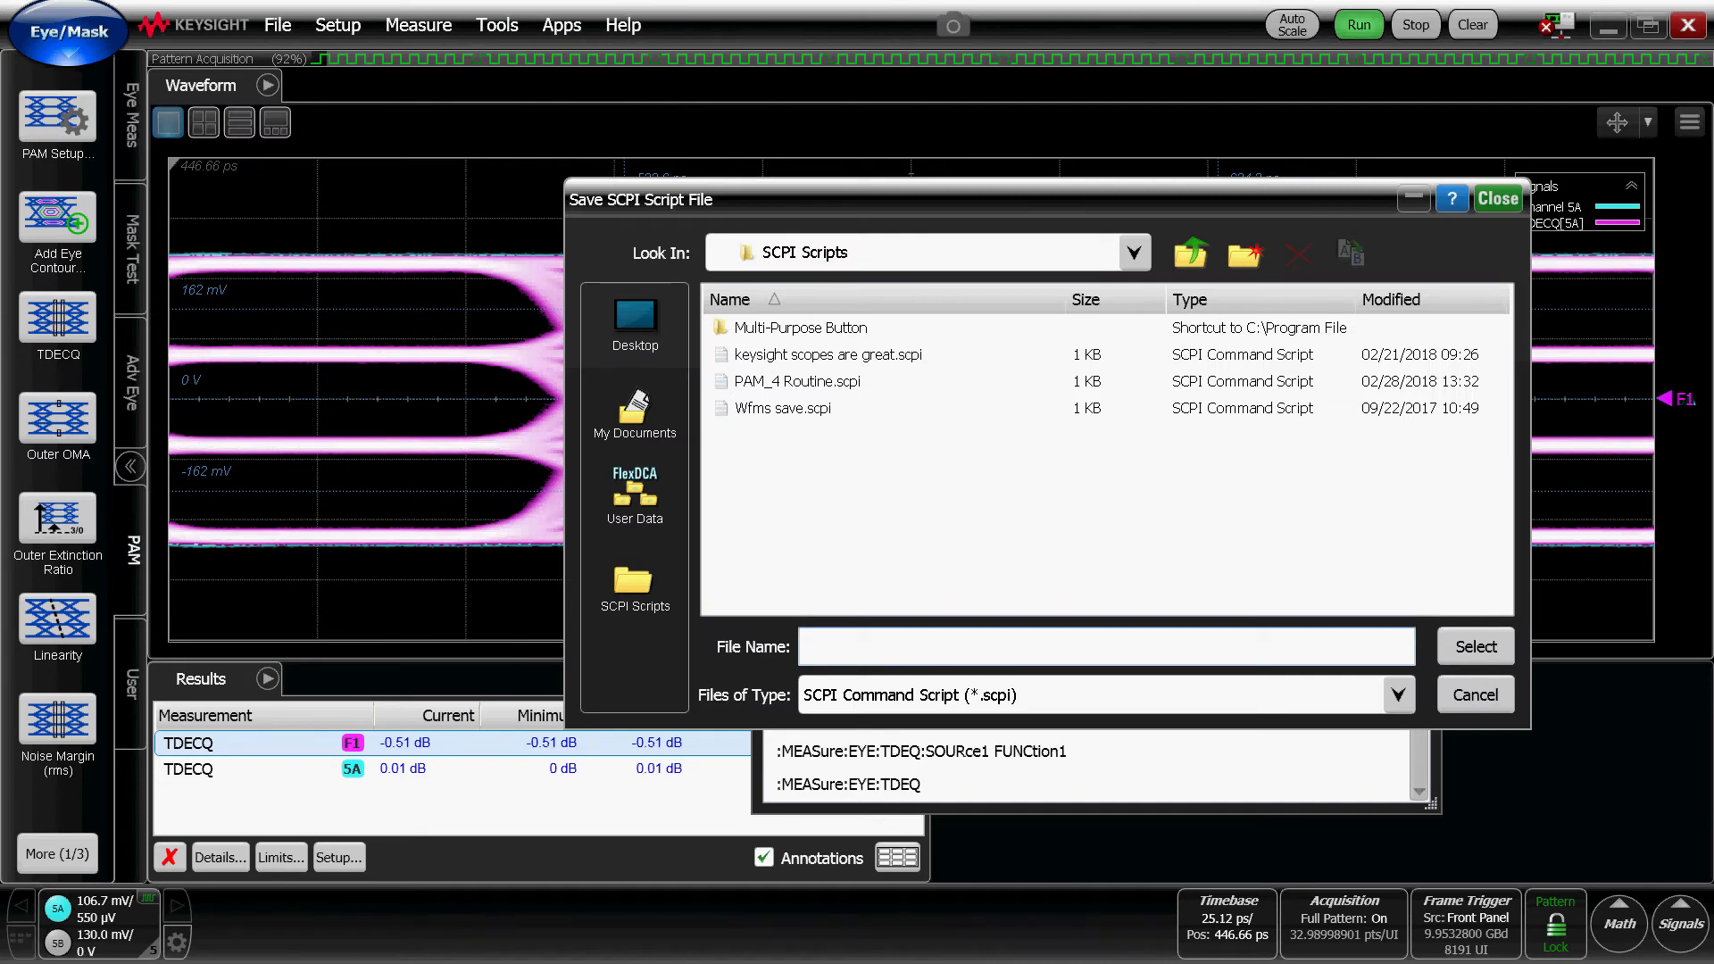
Name the script PAM_Routine and save it as PAM_Routine.scpi in My Documents.
type("P")
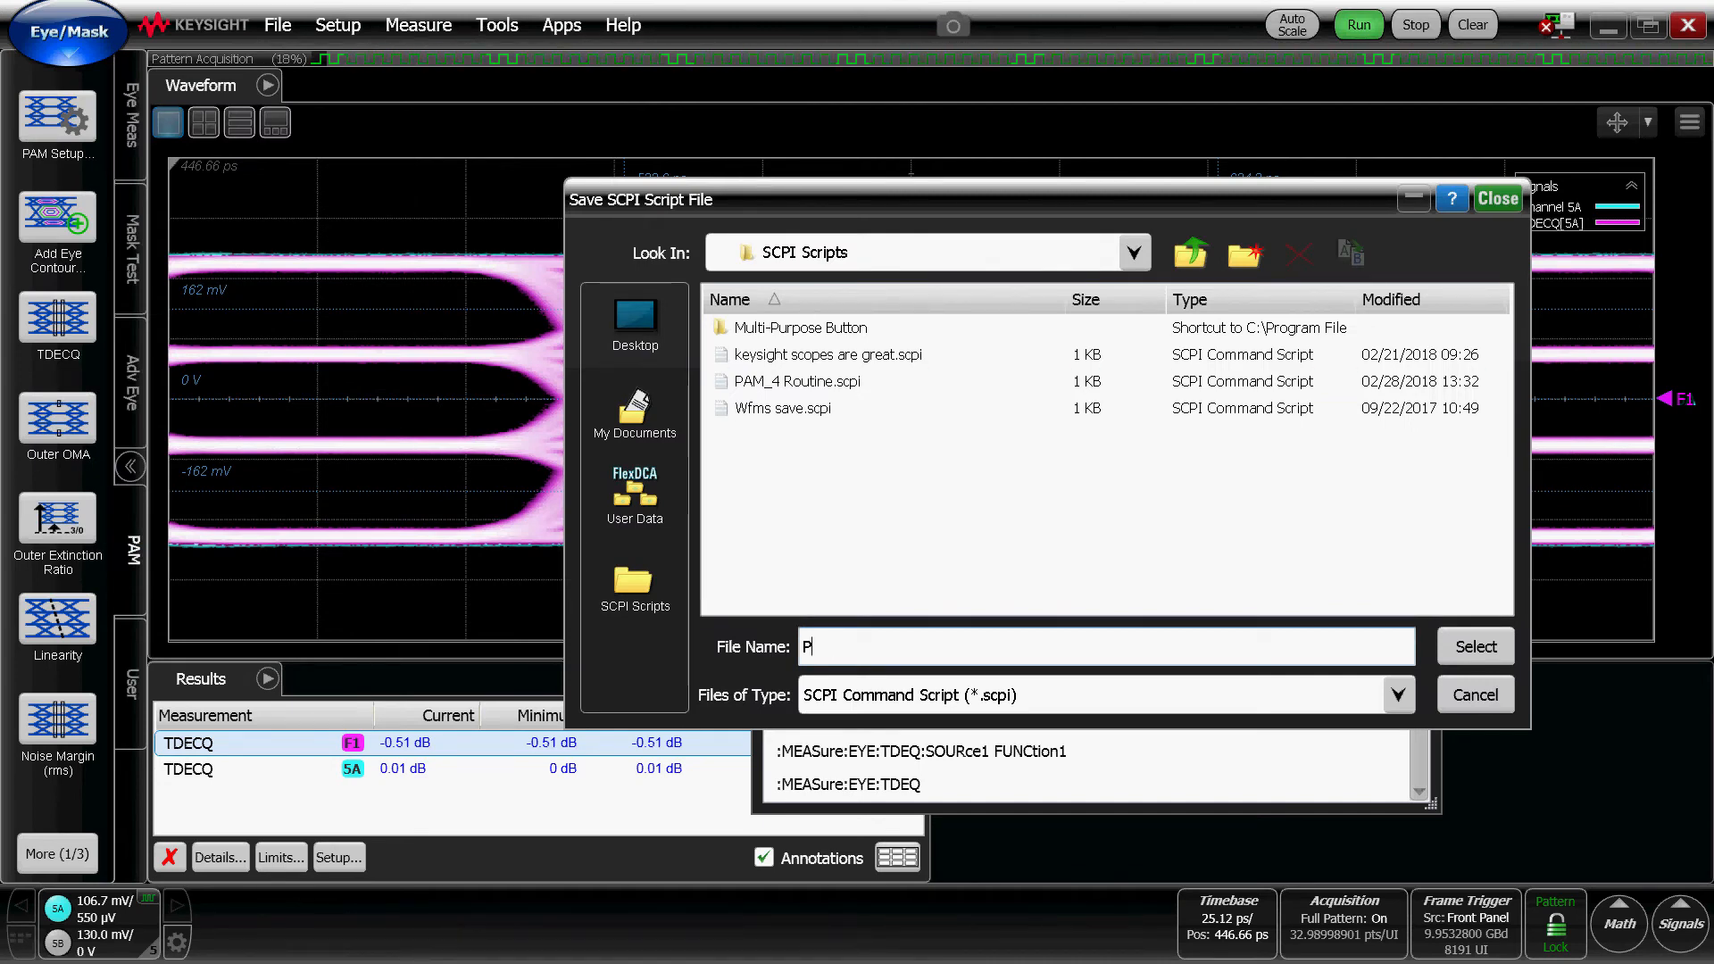
type("AM_")
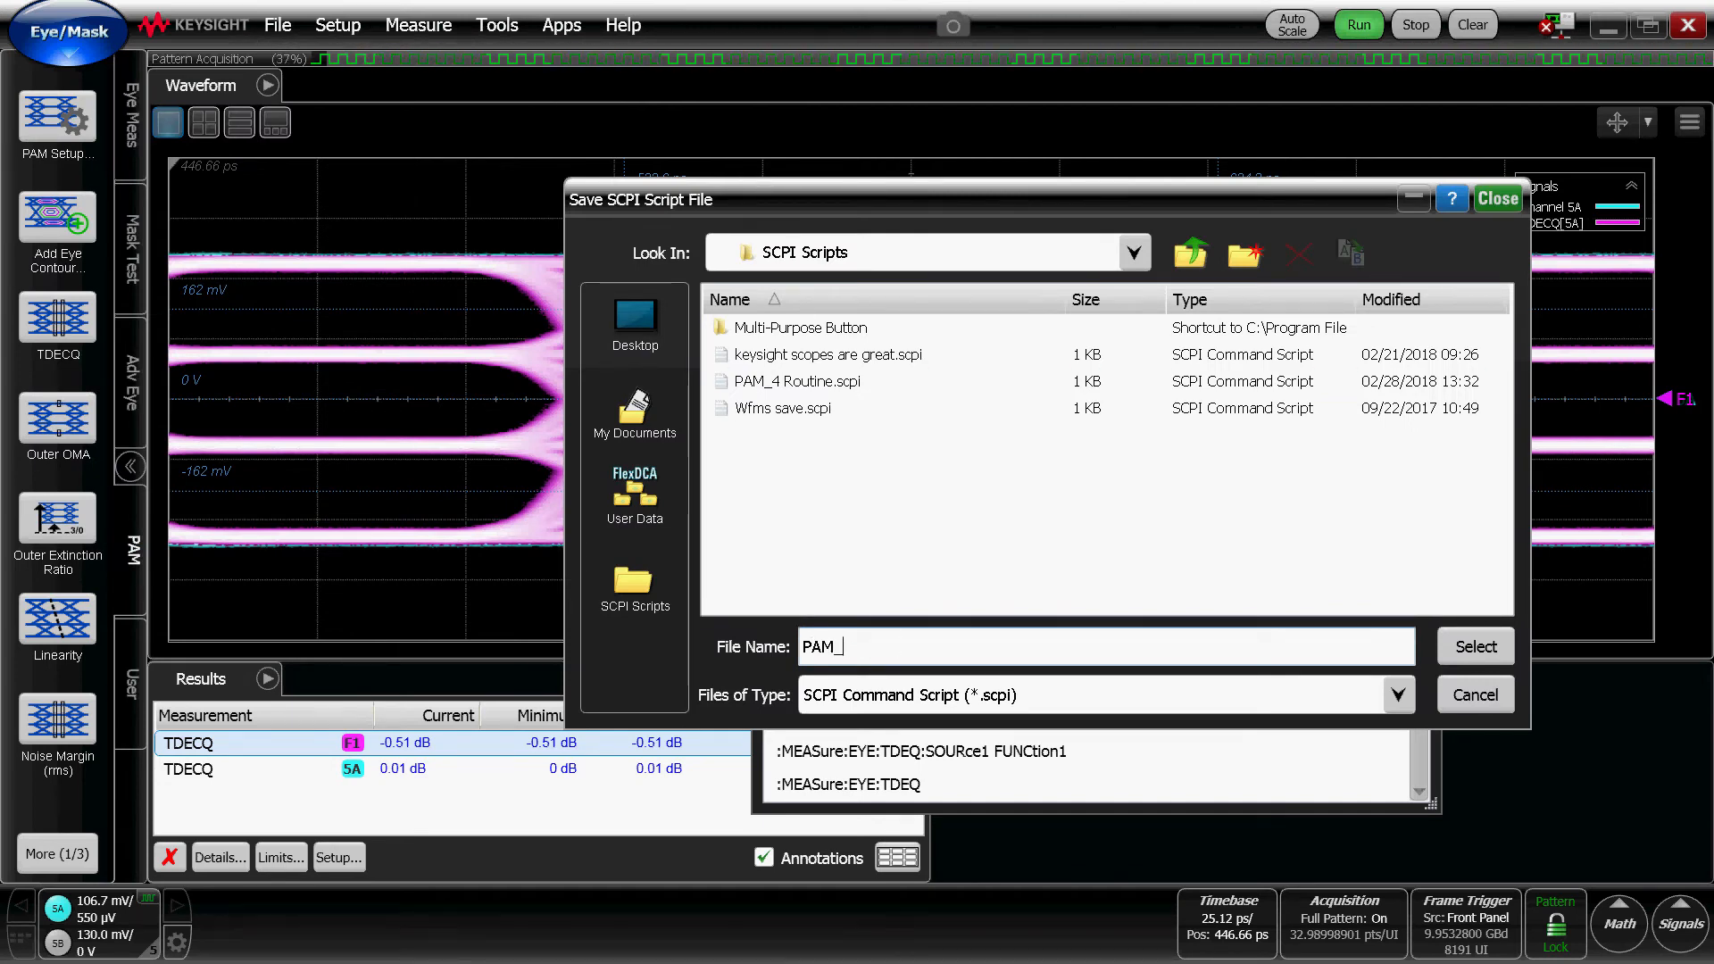
left_click(1134, 252)
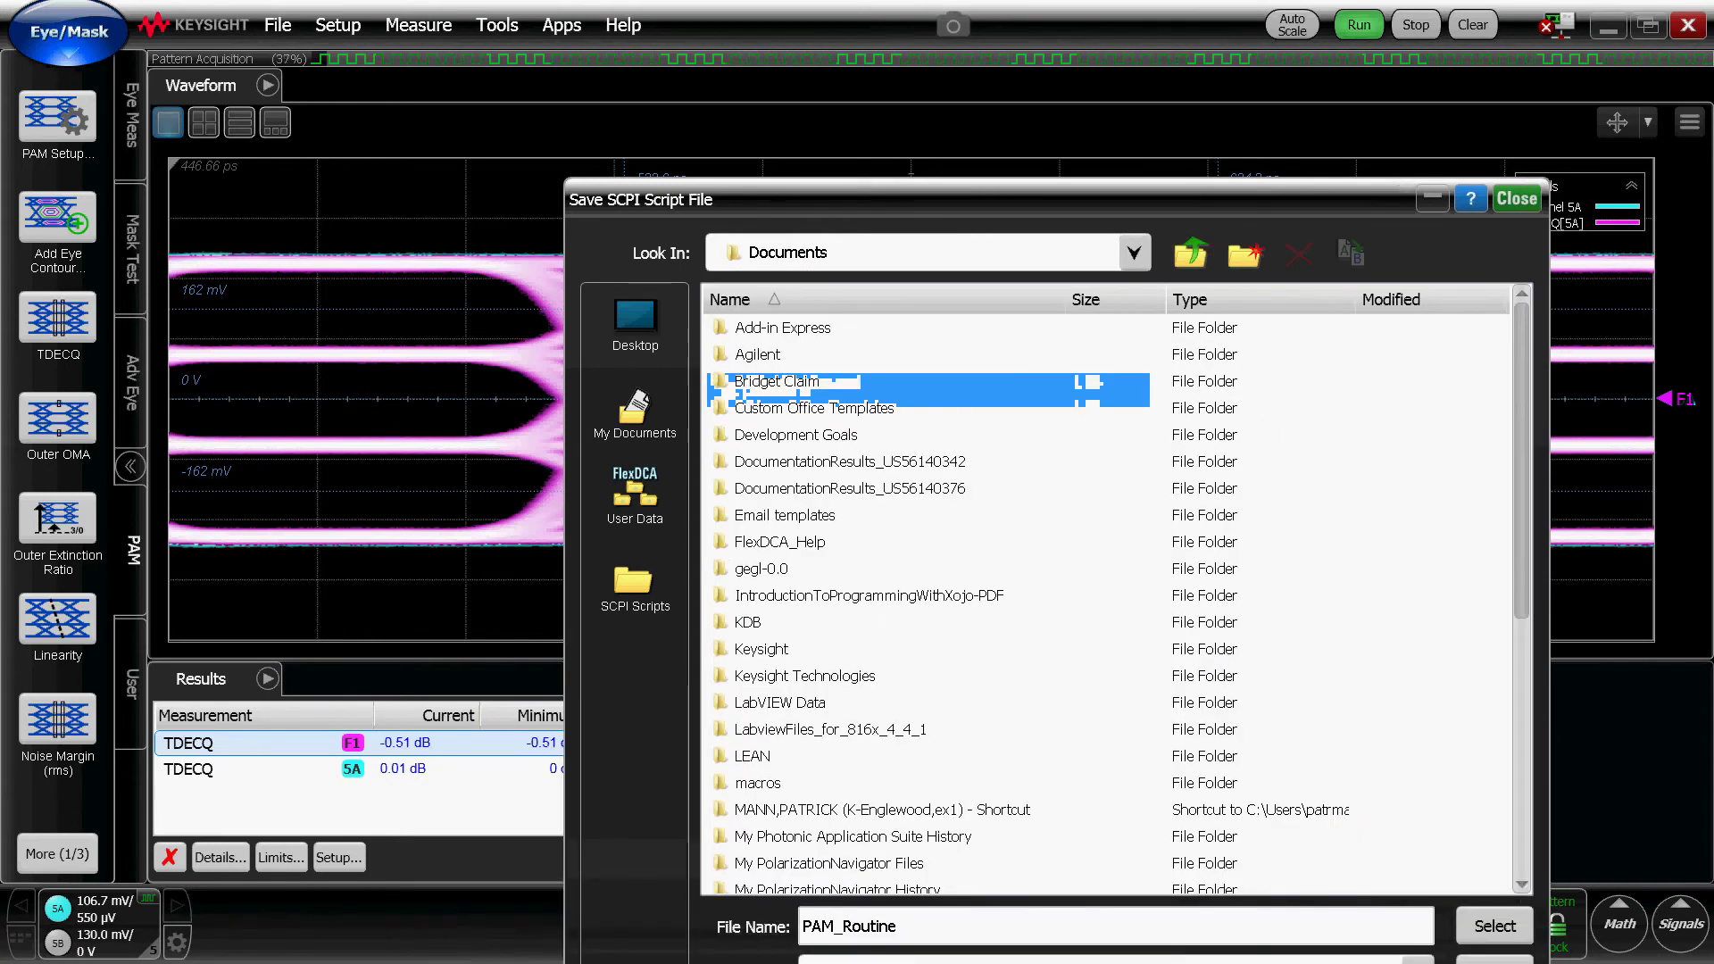
left_click(782, 702)
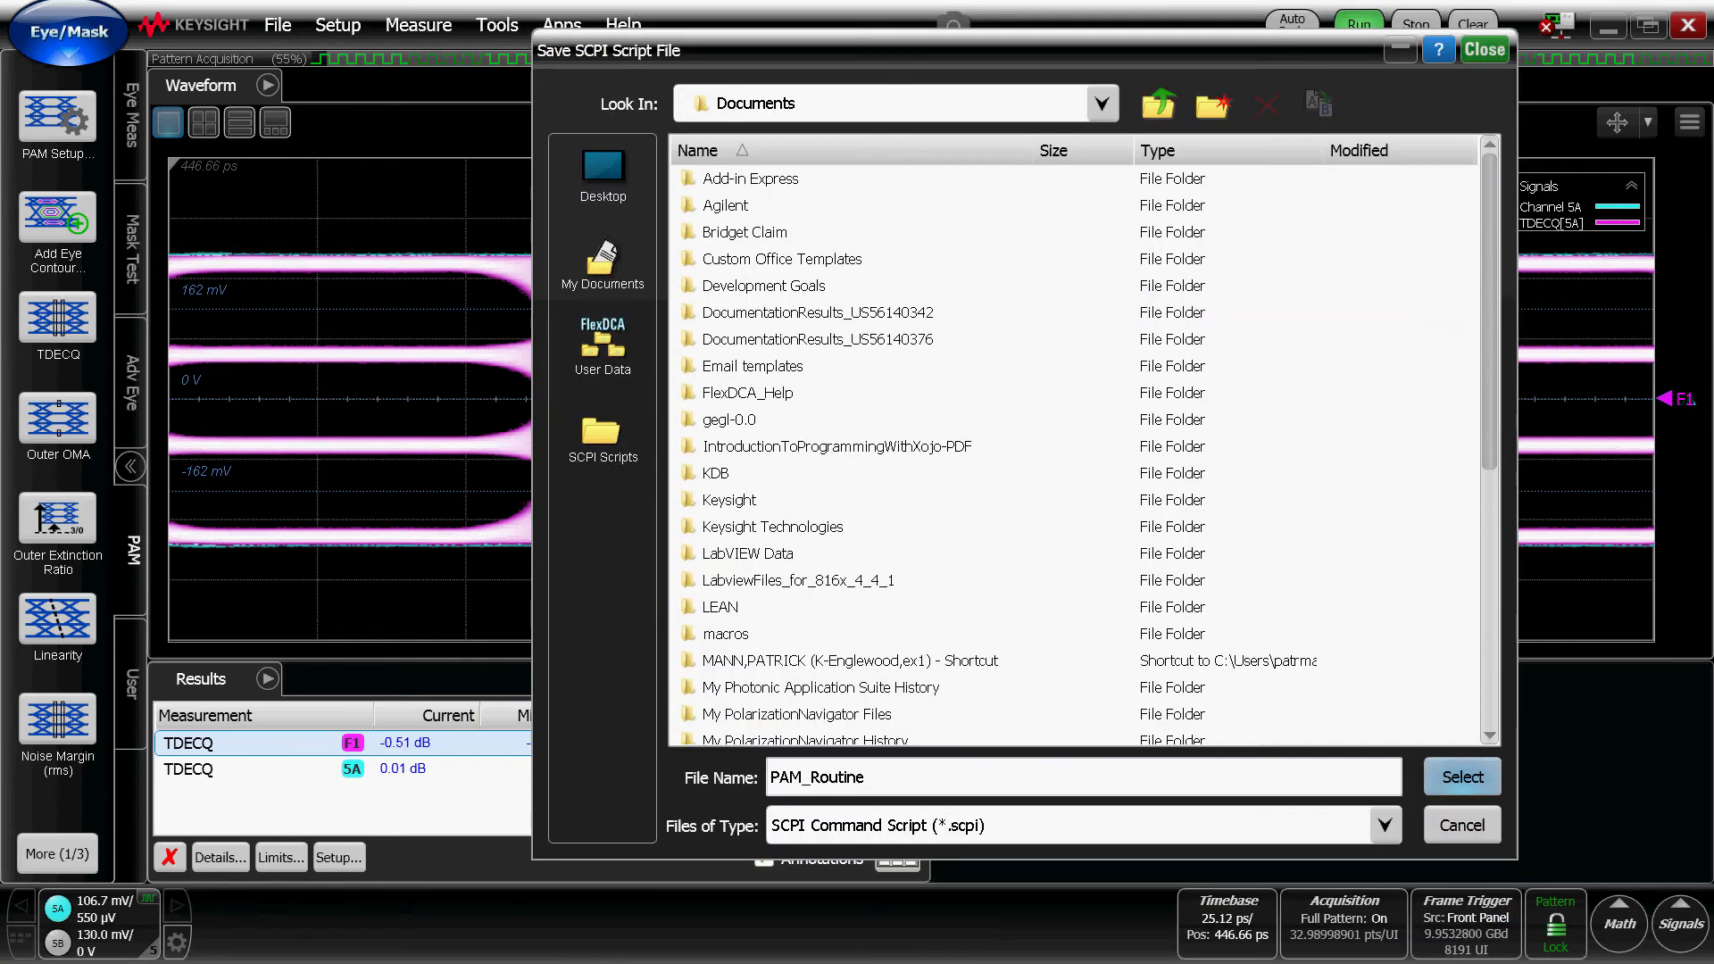
left_click(1462, 777)
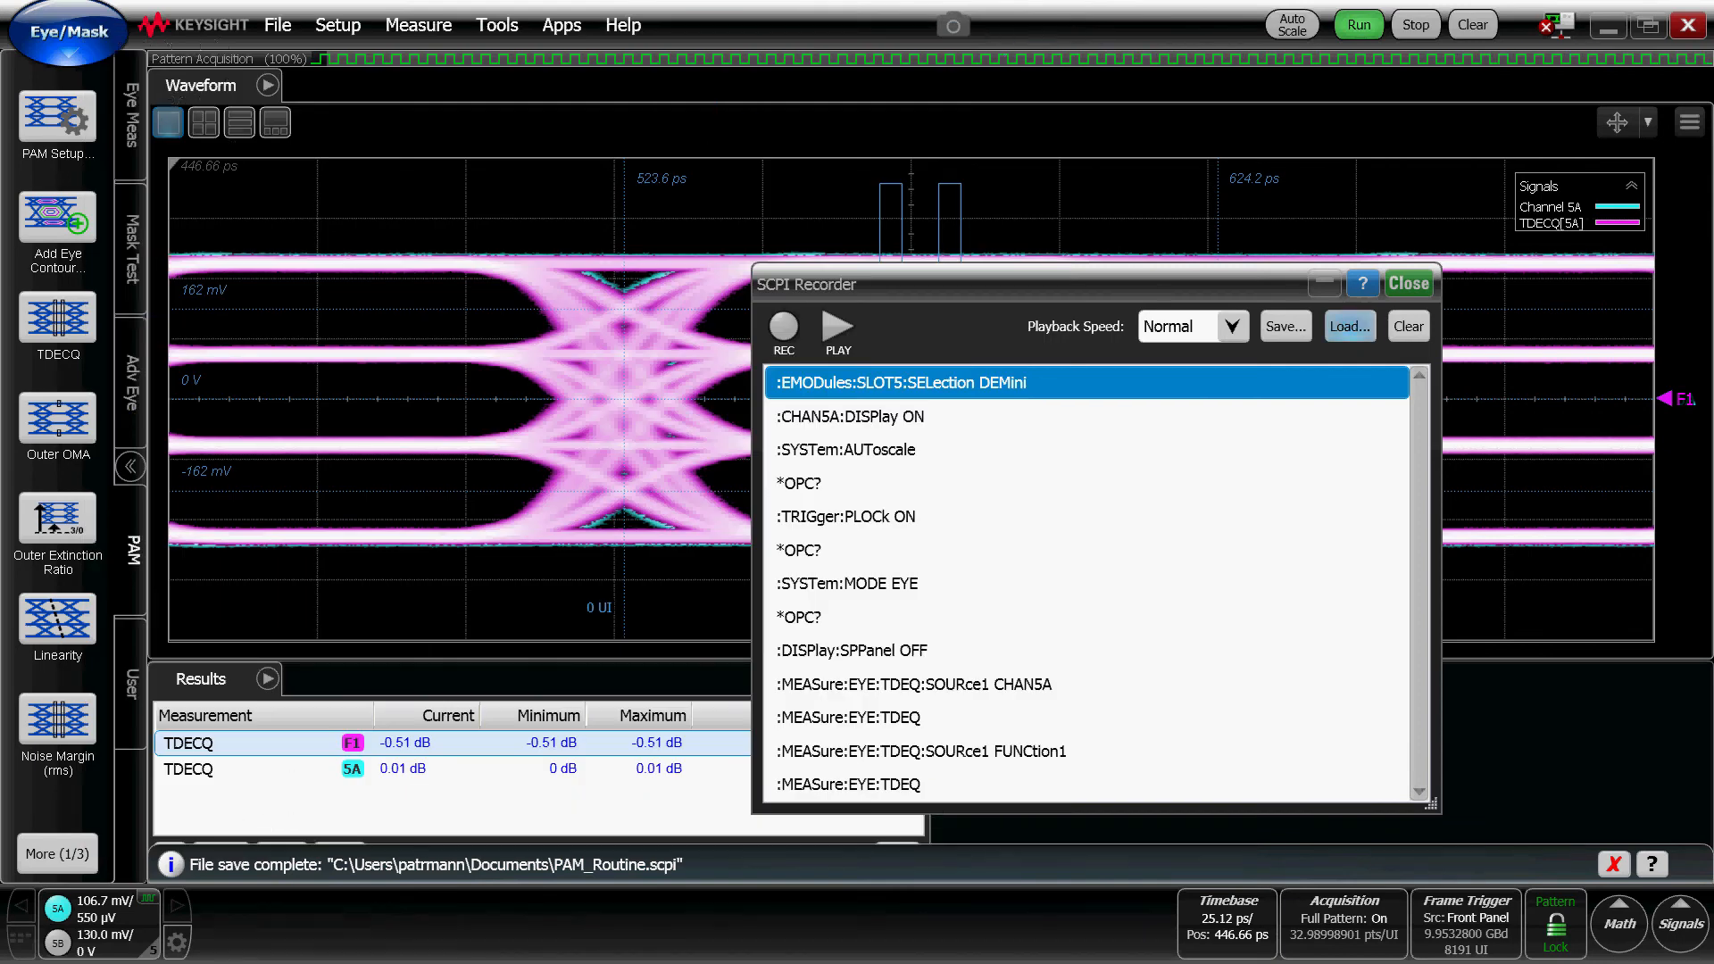
Browse Documents from the recorder's Load dialog and pick a saved script.
left_click(1350, 325)
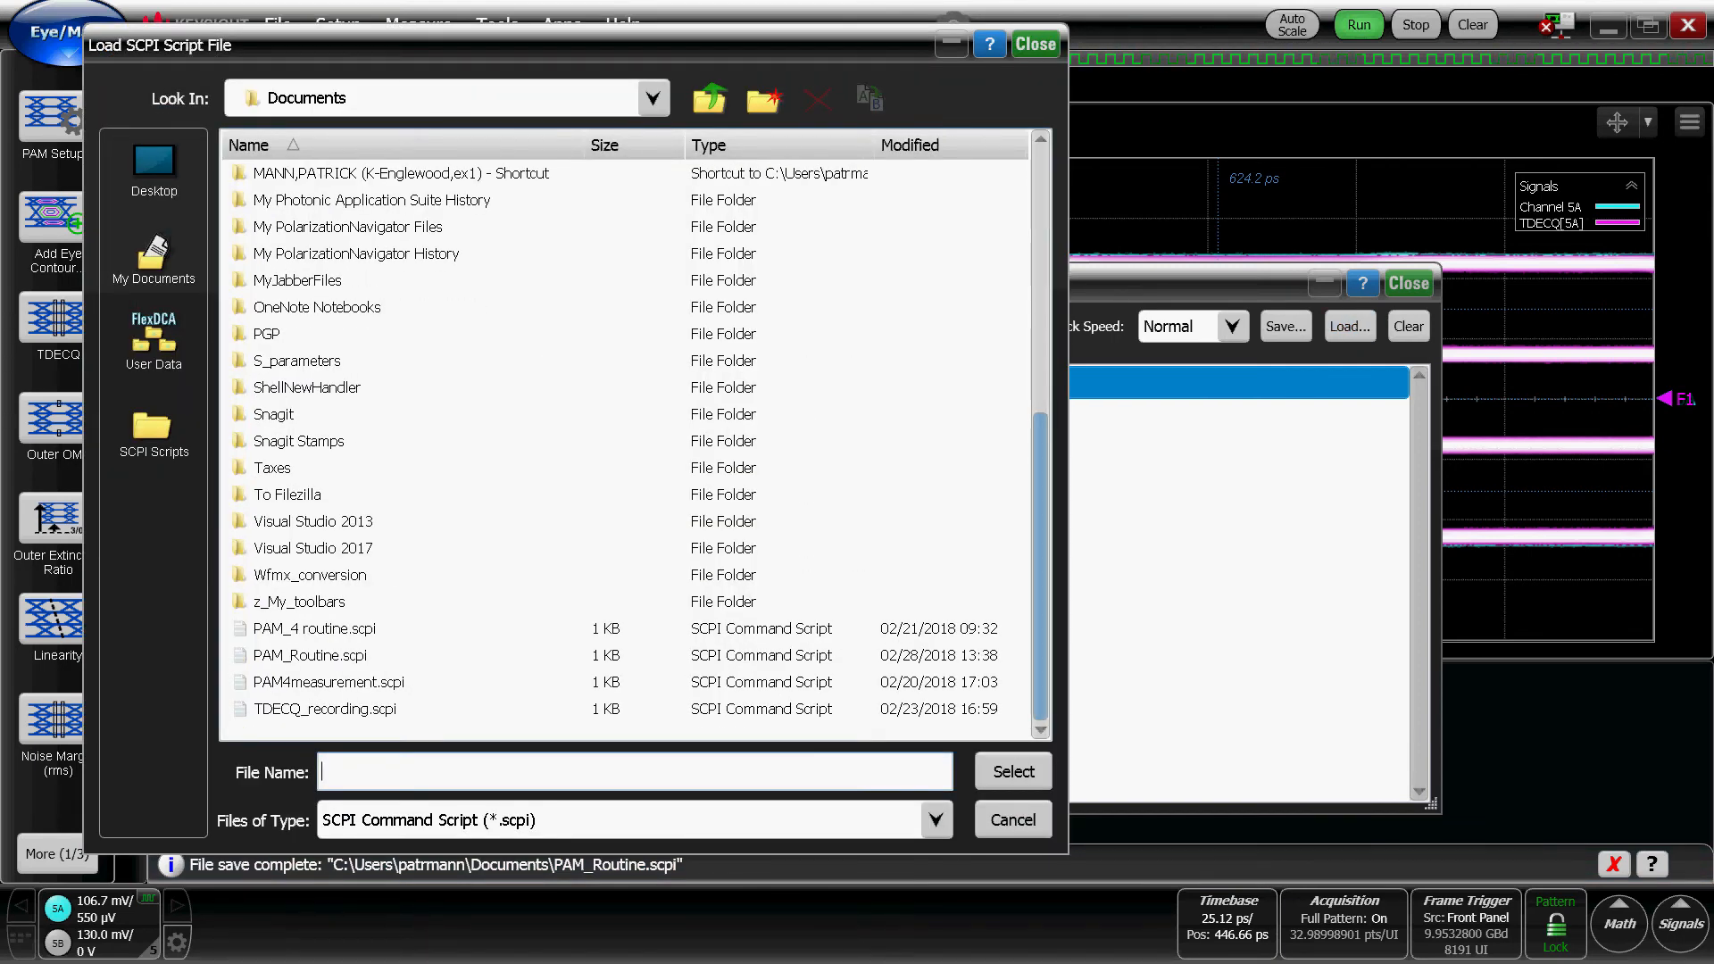
left_click(314, 629)
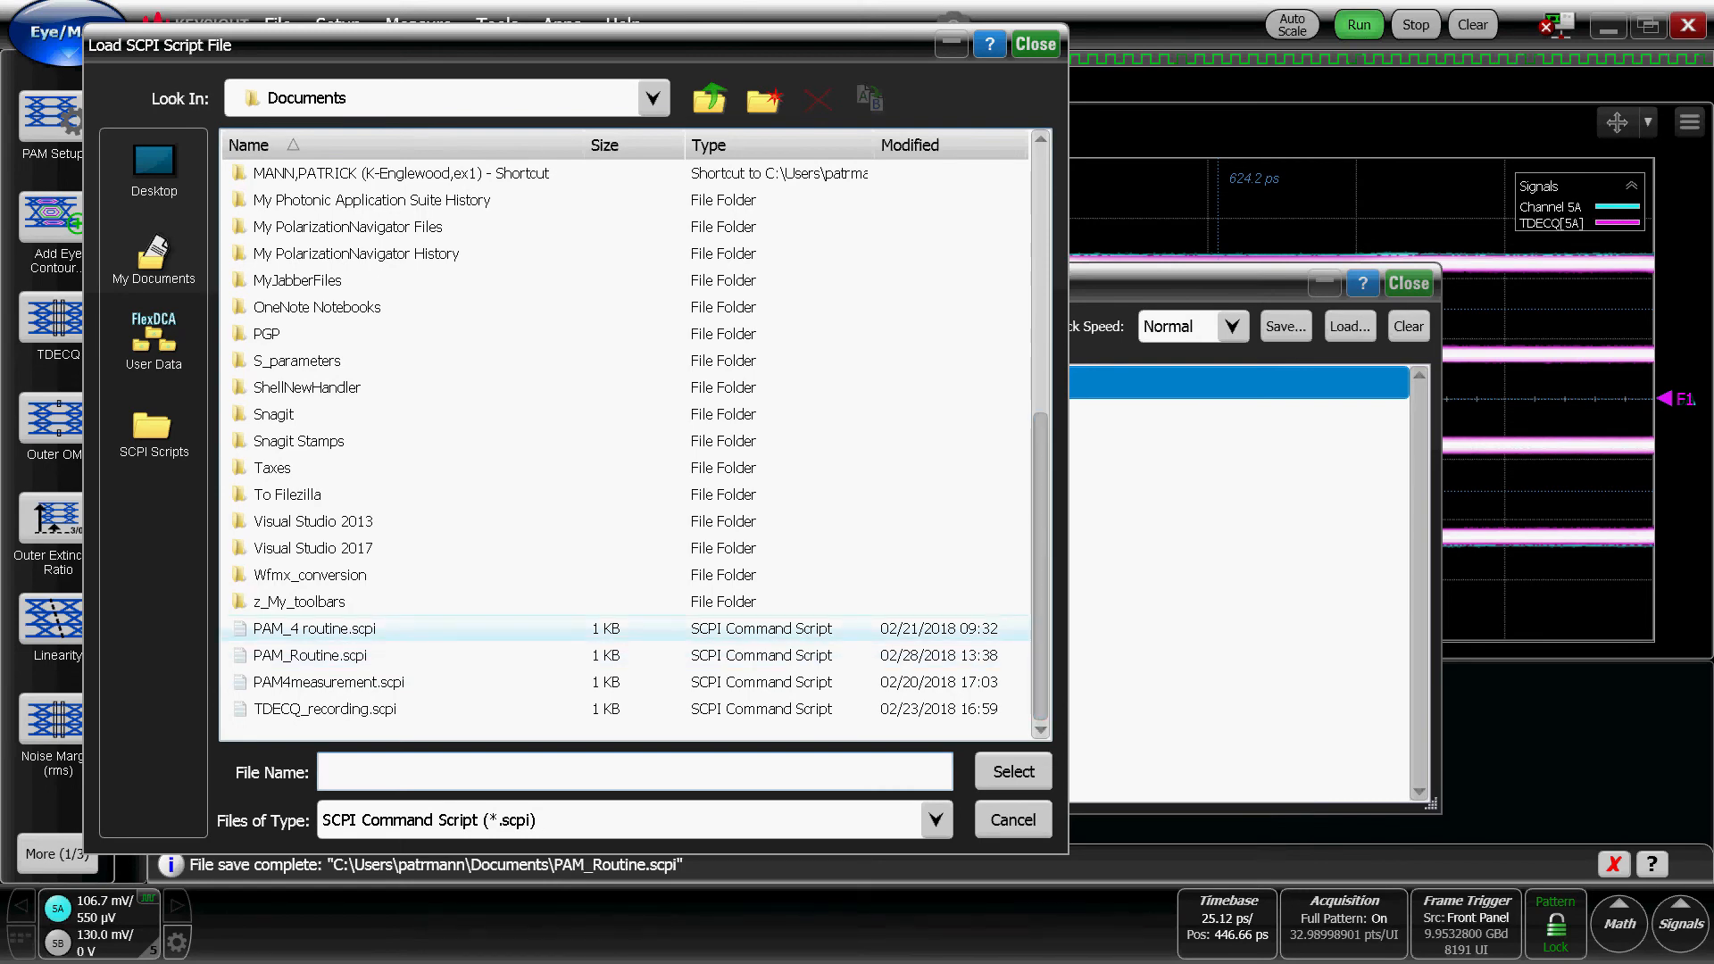